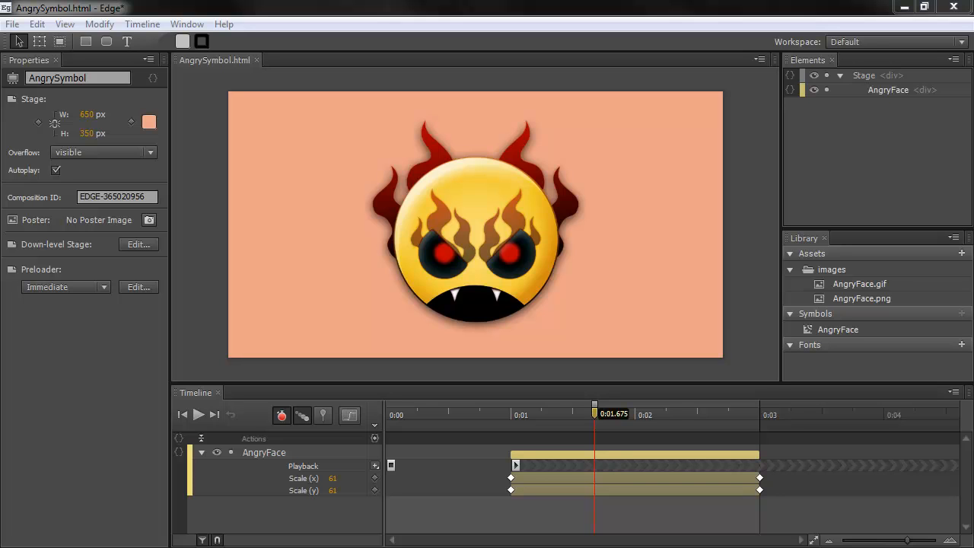
Select the AngryFace symbol with the Transform Tool to show its 61% scale properties.
left_click(39, 41)
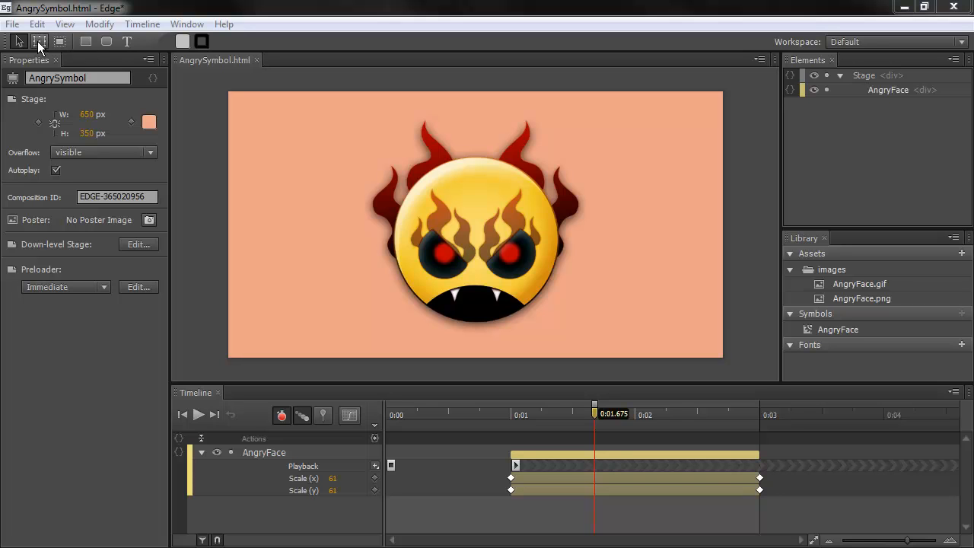
mouse_move(40, 41)
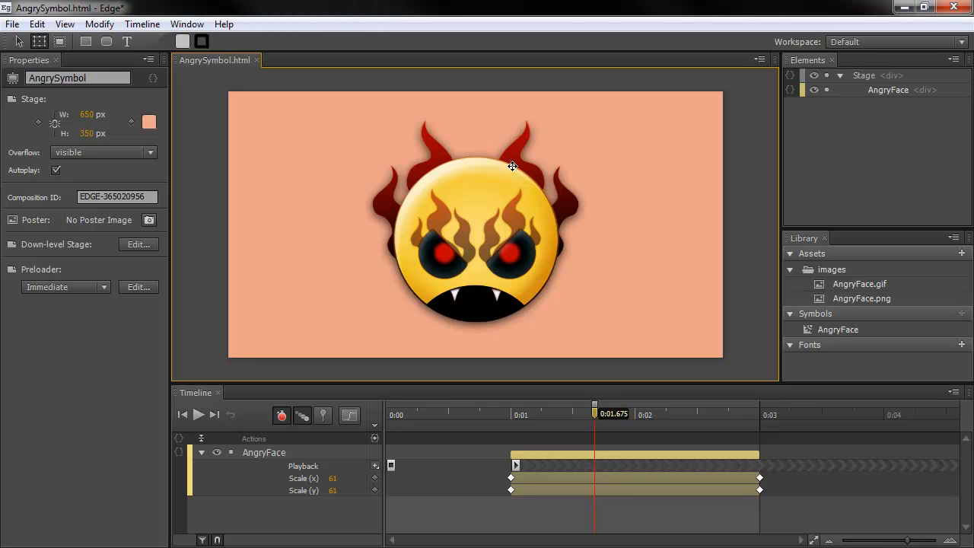
left_click(476, 224)
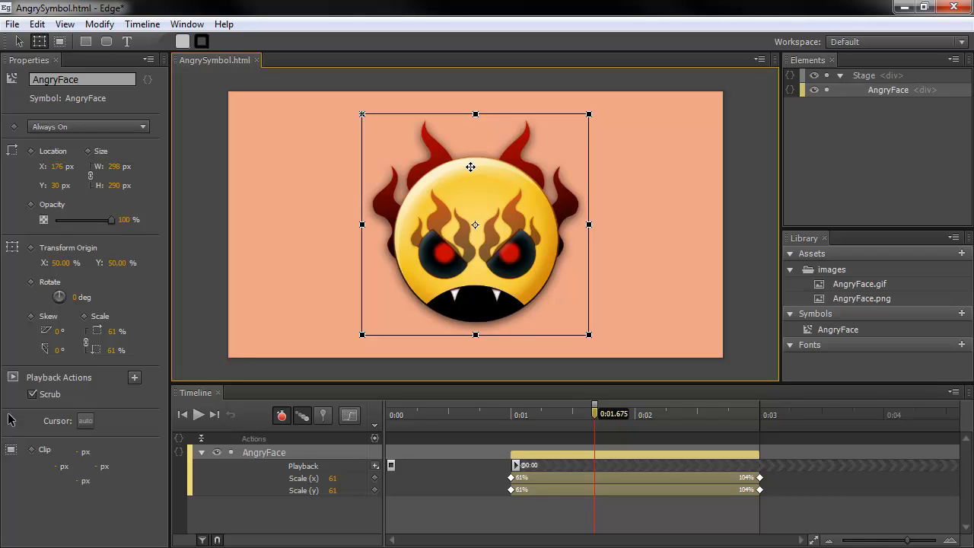
mouse_move(471, 160)
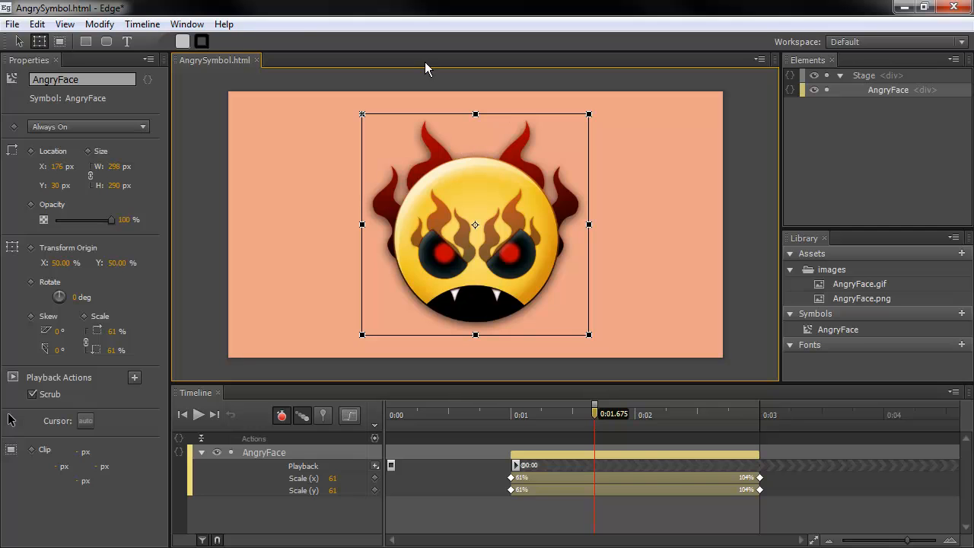
mouse_move(86, 41)
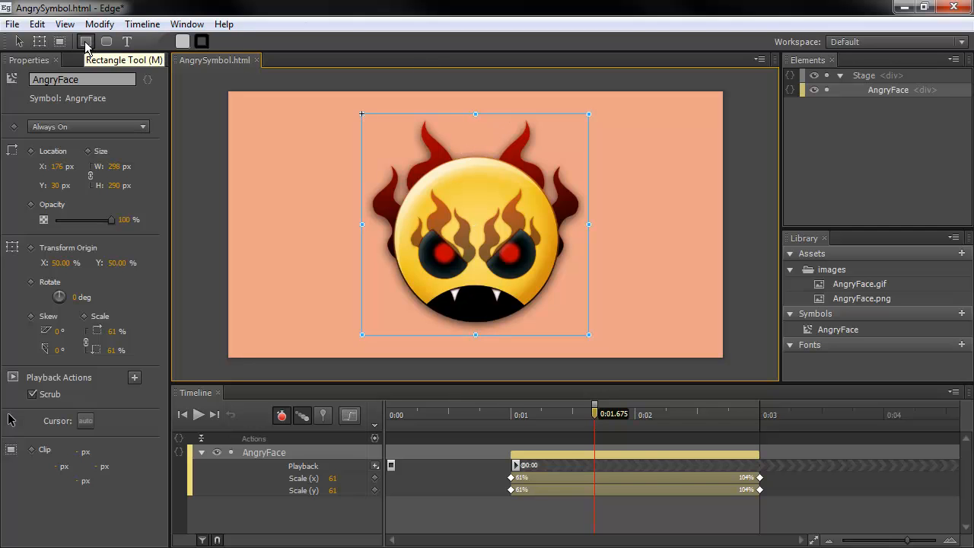
Draw a 152×124 px rectangle at the stage's top-left and skew it into a parallelogram.
left_click_drag(242, 121, 349, 210)
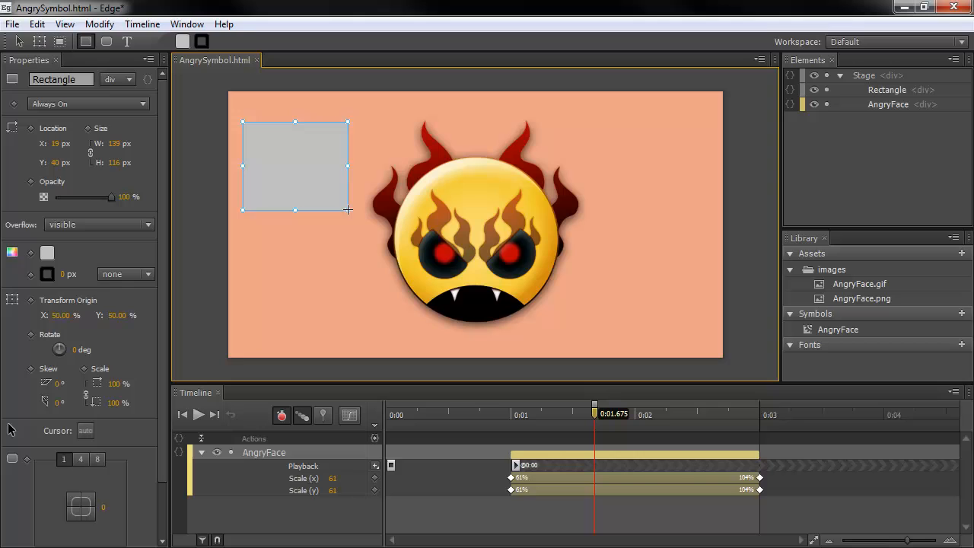
left_click_drag(348, 210, 360, 218)
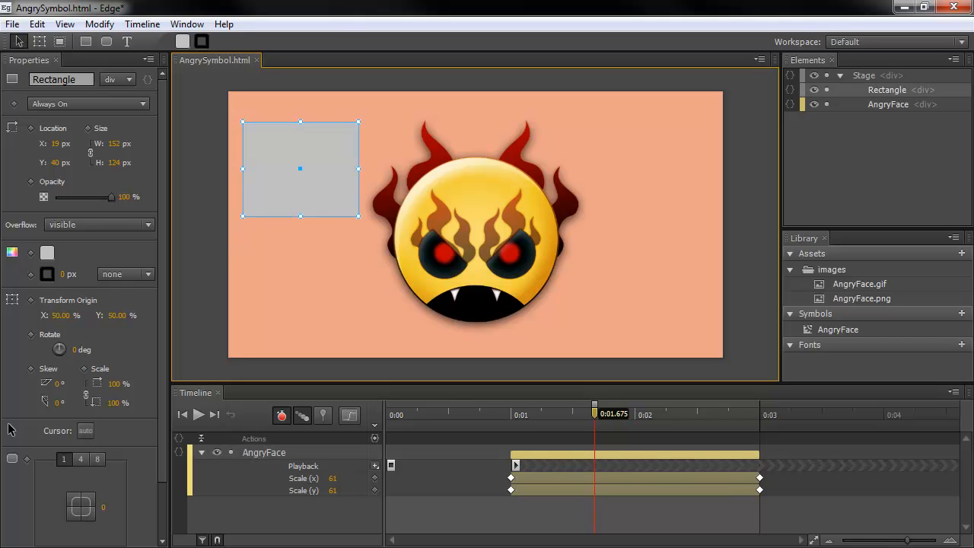
mouse_move(247, 124)
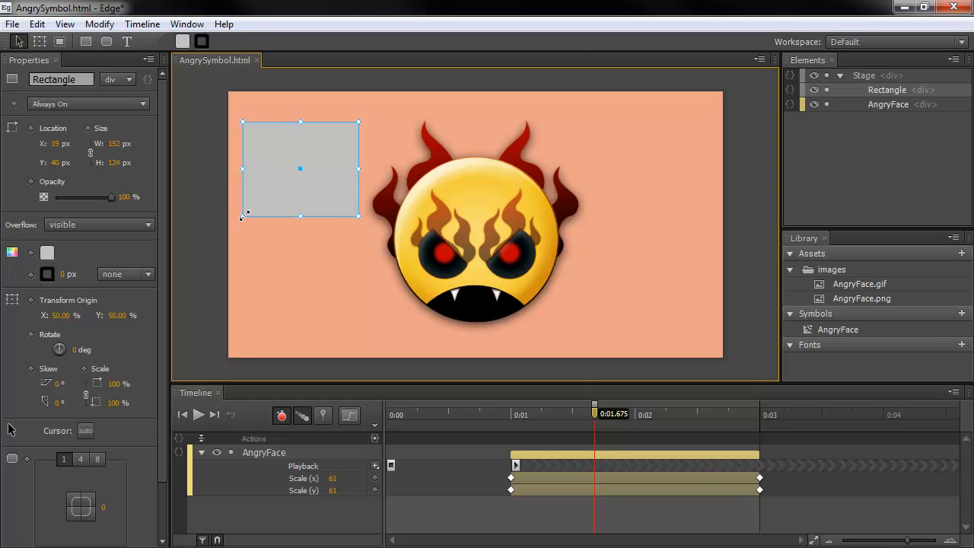
mouse_move(216, 141)
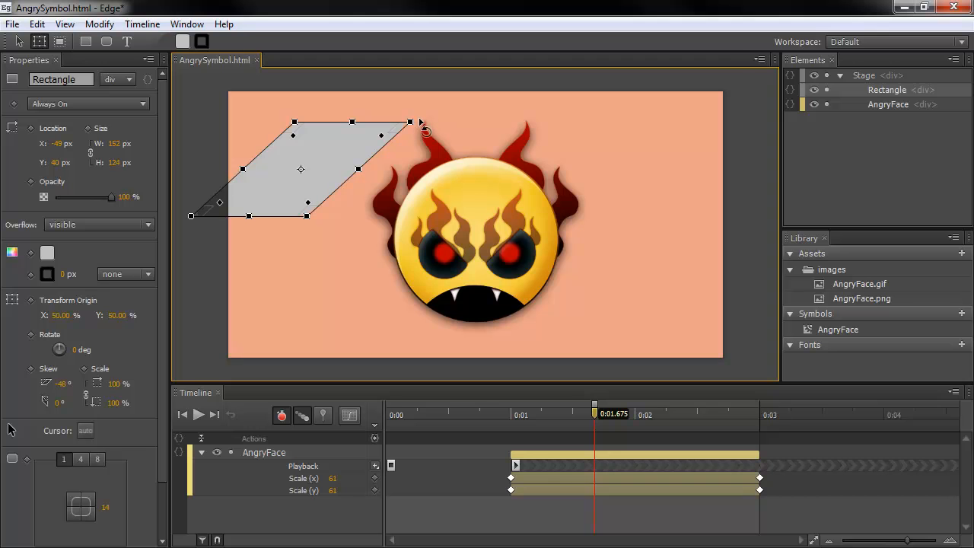
left_click_drag(423, 130, 388, 90)
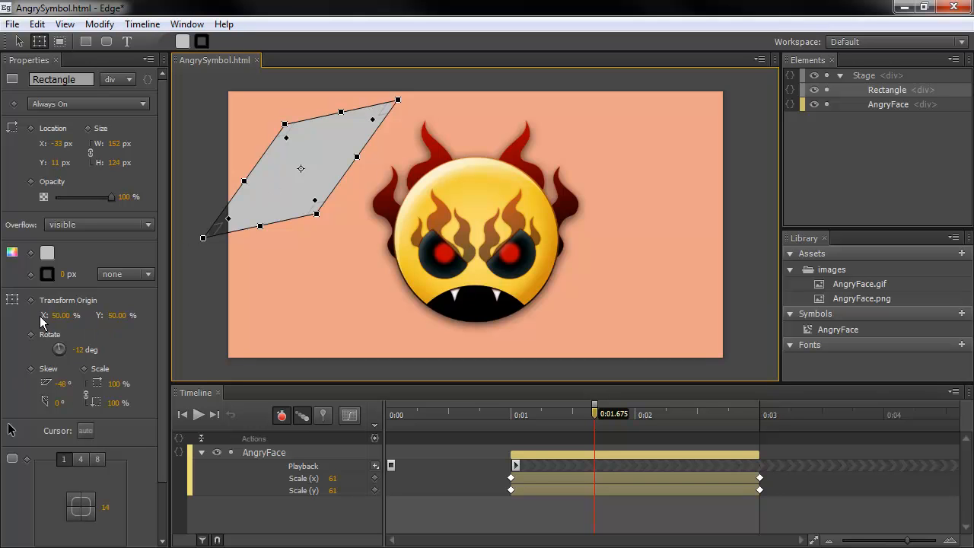
mouse_move(129, 360)
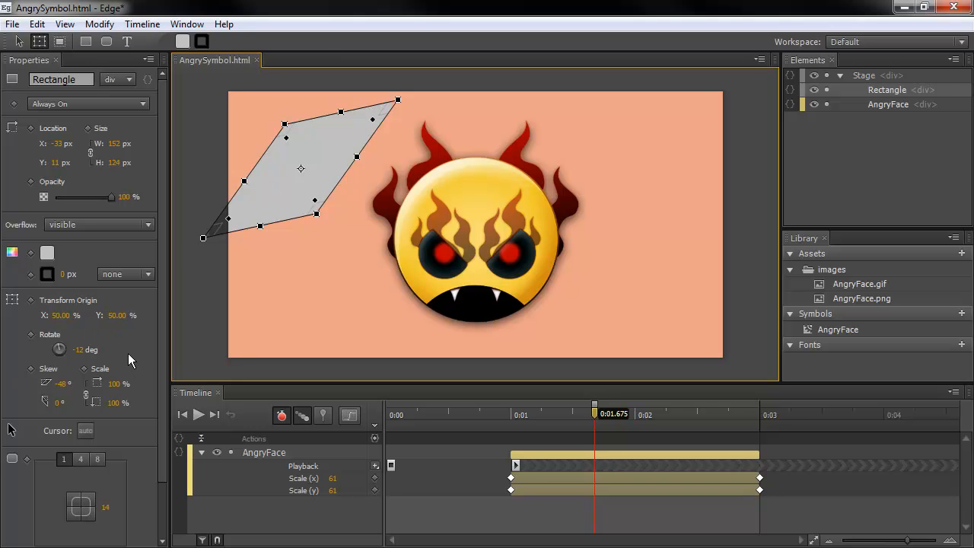
mouse_move(161, 237)
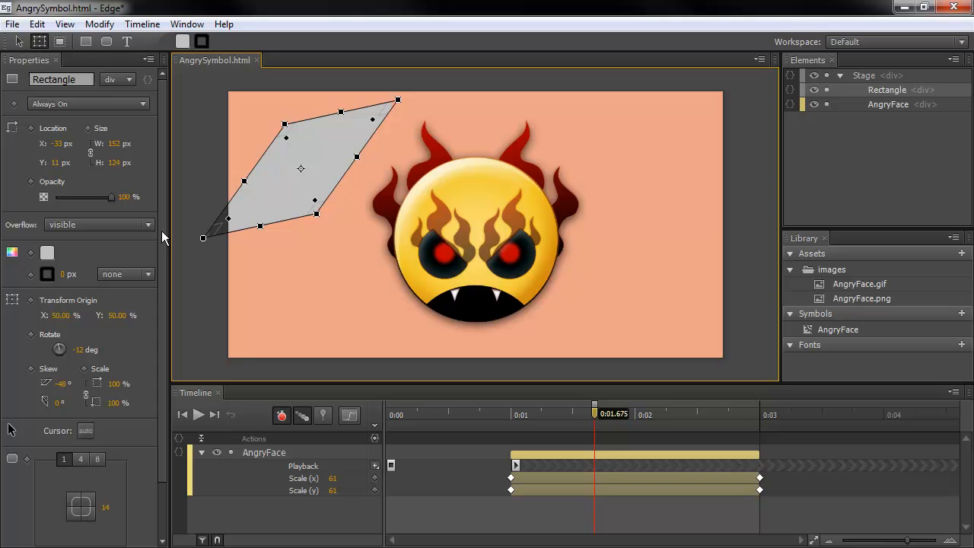
mouse_move(126, 274)
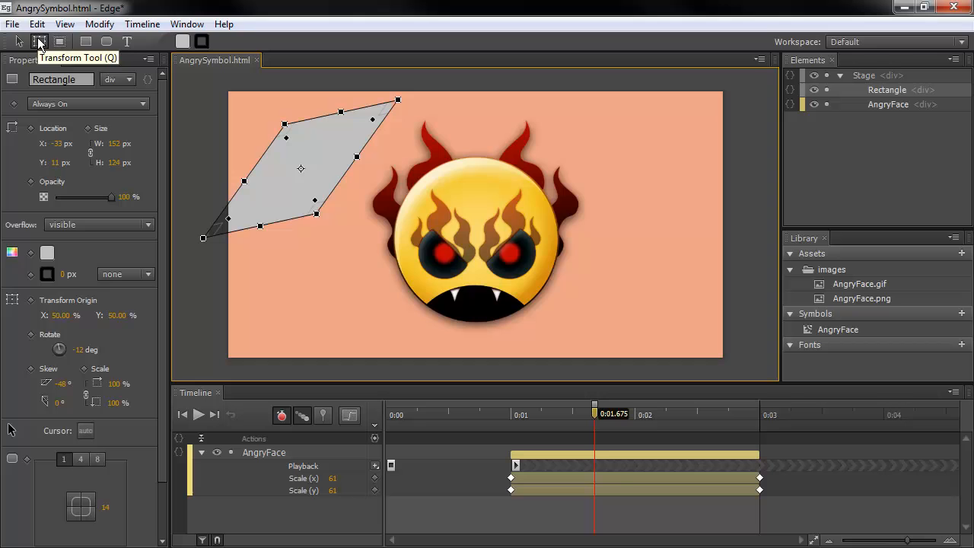
mouse_move(59, 42)
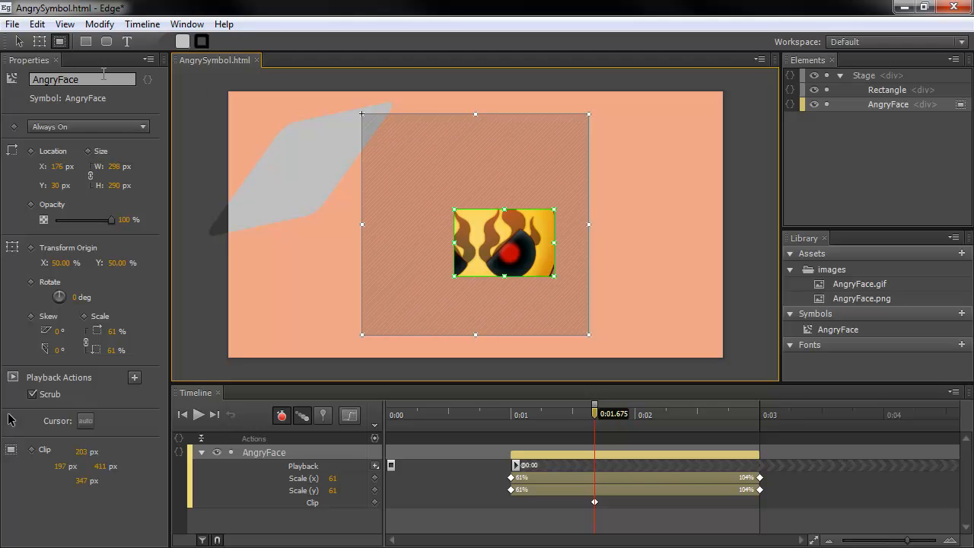
mouse_move(86, 480)
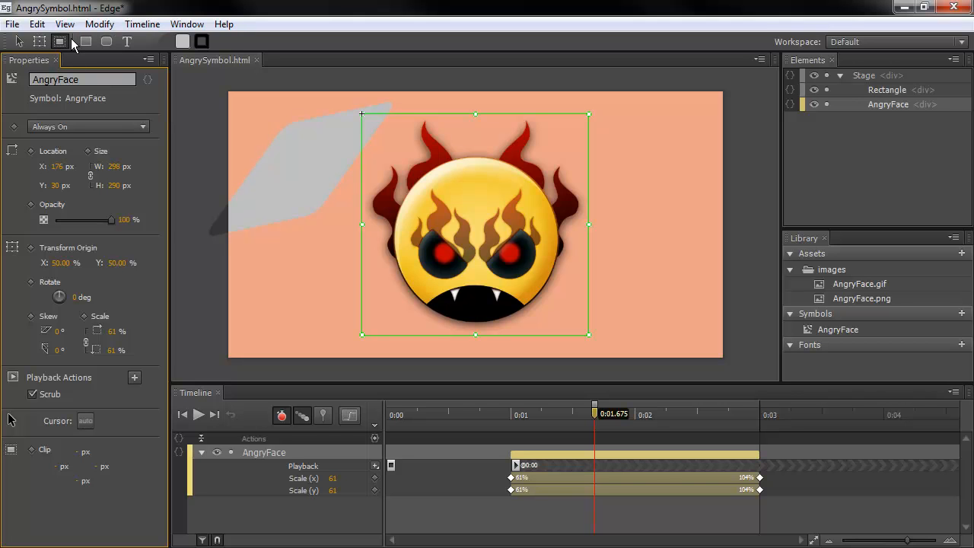
Return to the Selection Tool and bring up AngryFace's cursor style choices.
left_click(107, 41)
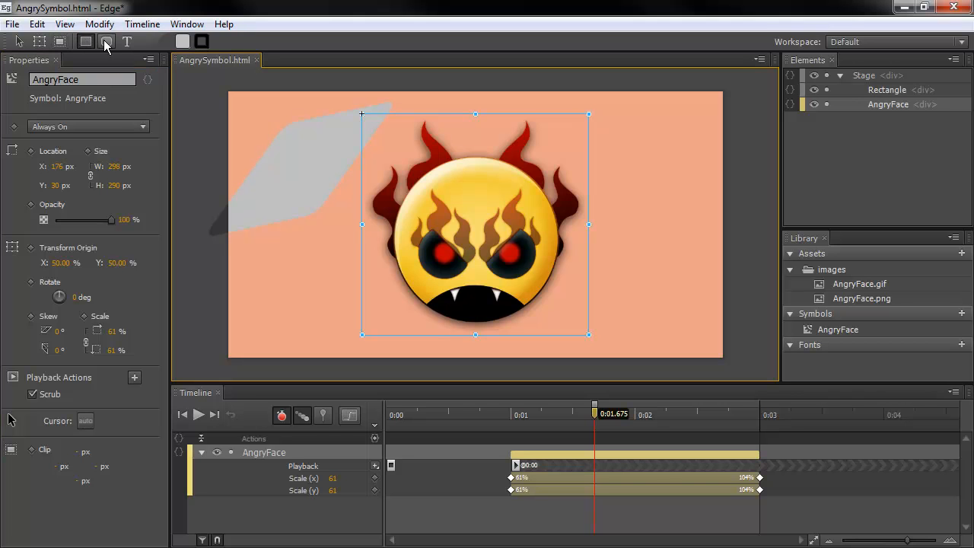
mouse_move(106, 42)
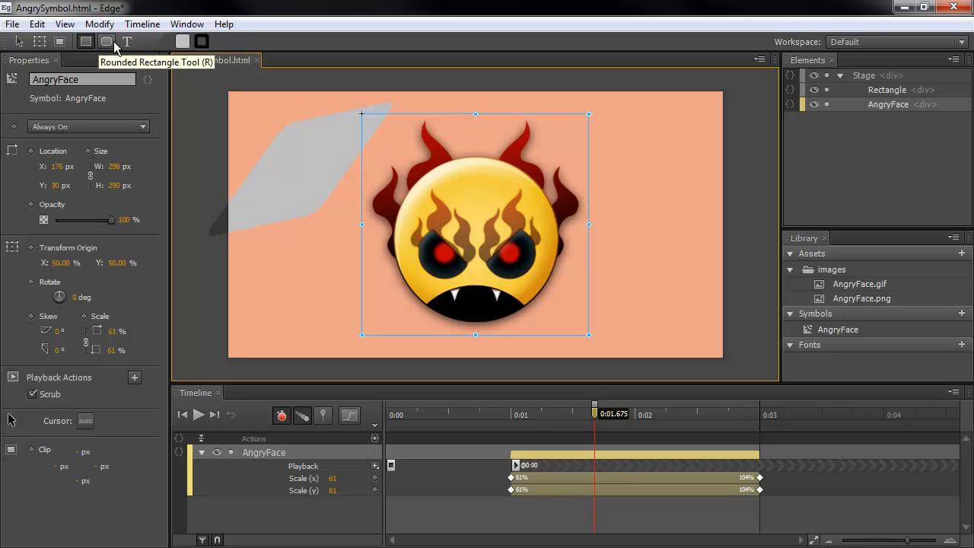
mouse_move(127, 41)
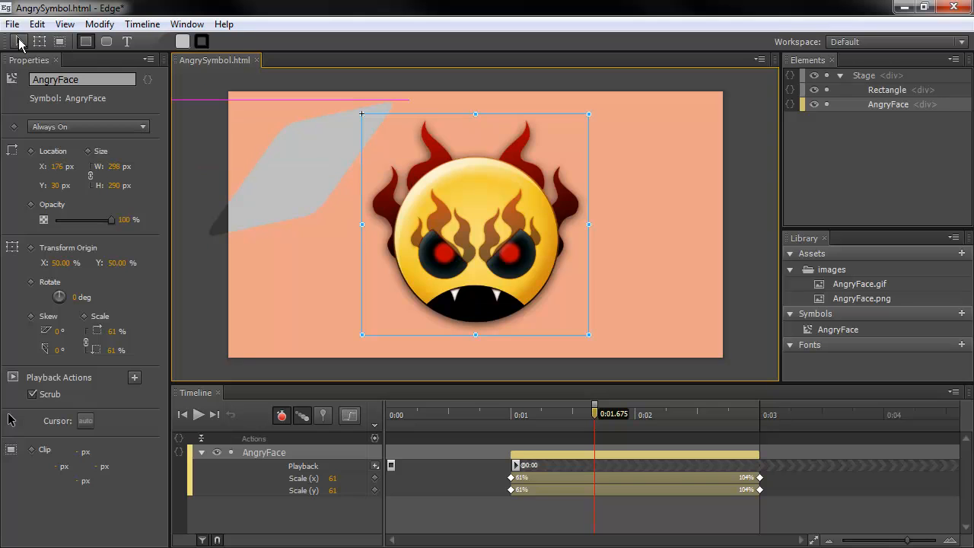
mouse_move(19, 42)
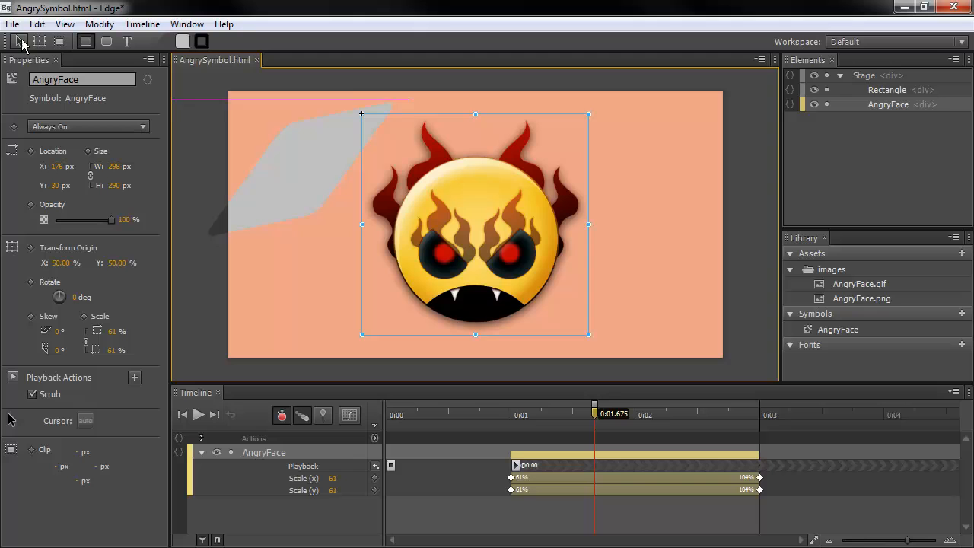
left_click(19, 41)
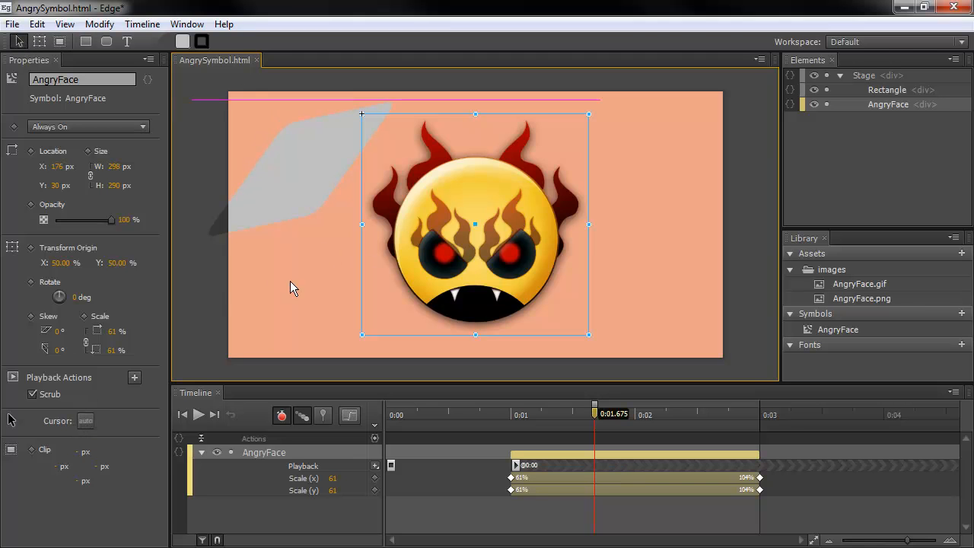
mouse_move(68, 431)
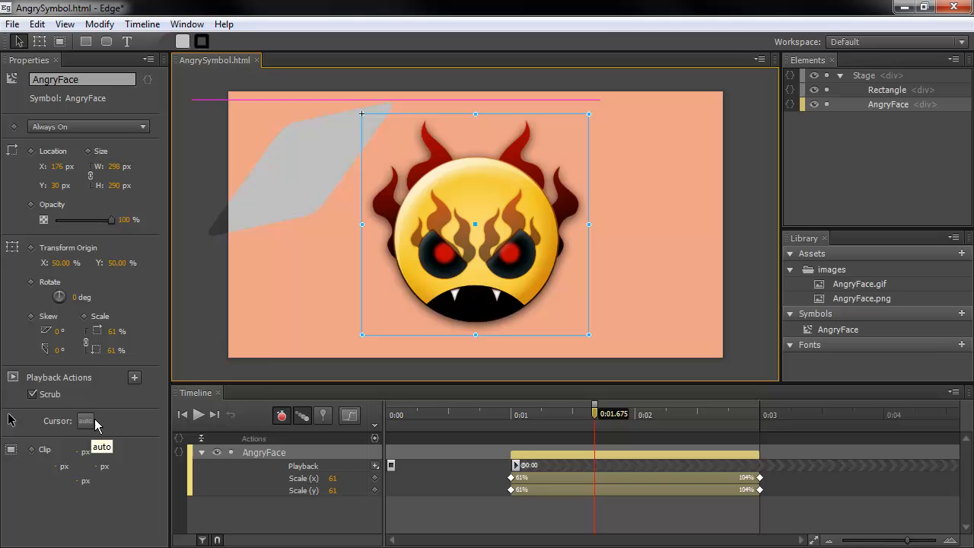
left_click(86, 421)
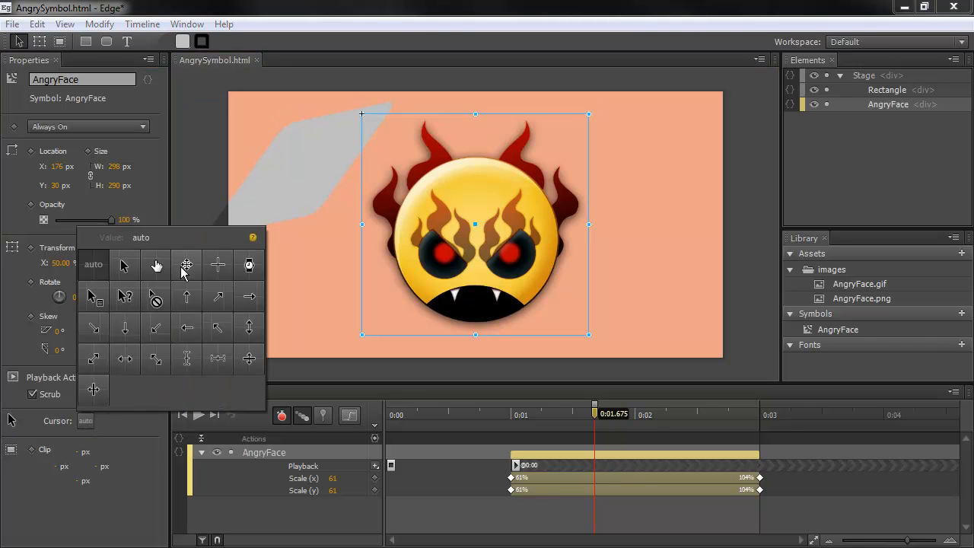
mouse_move(238, 318)
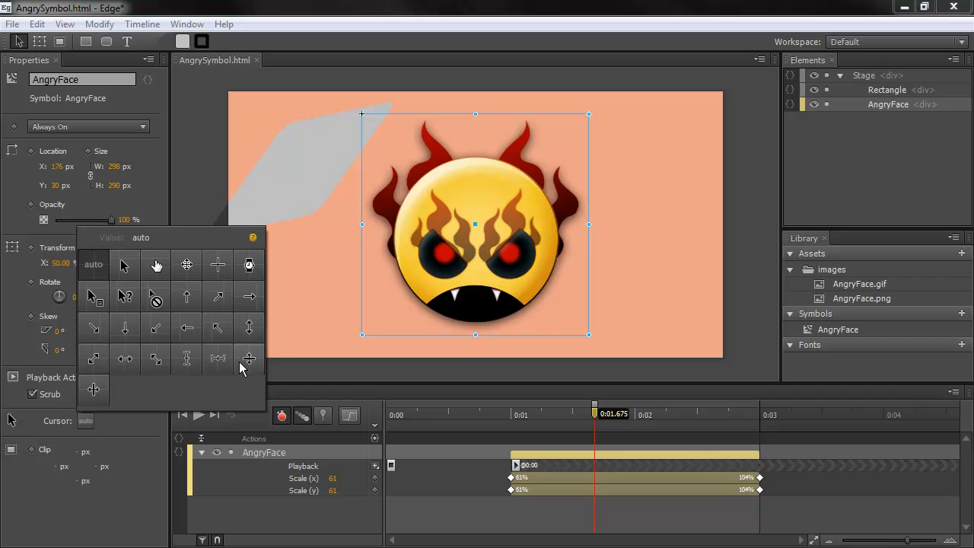
mouse_move(187, 265)
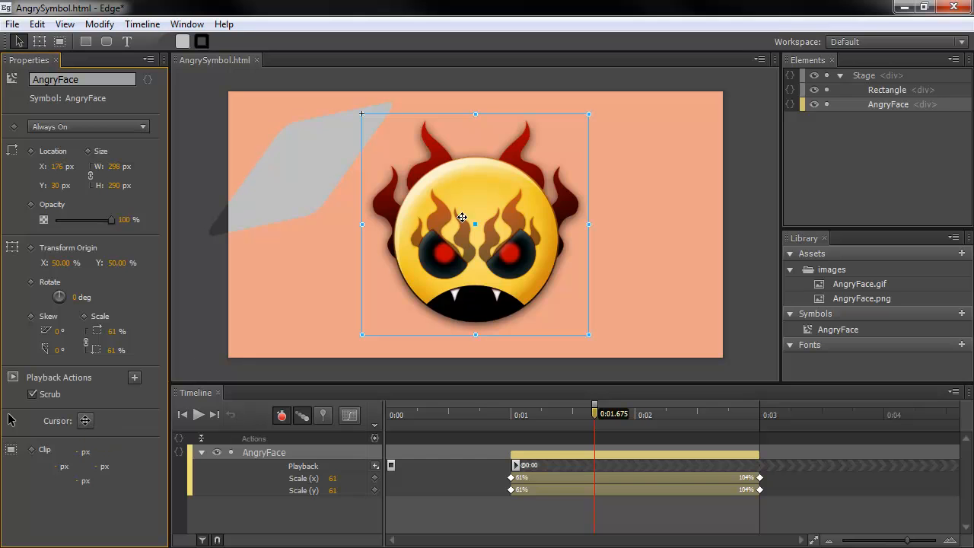
mouse_move(459, 224)
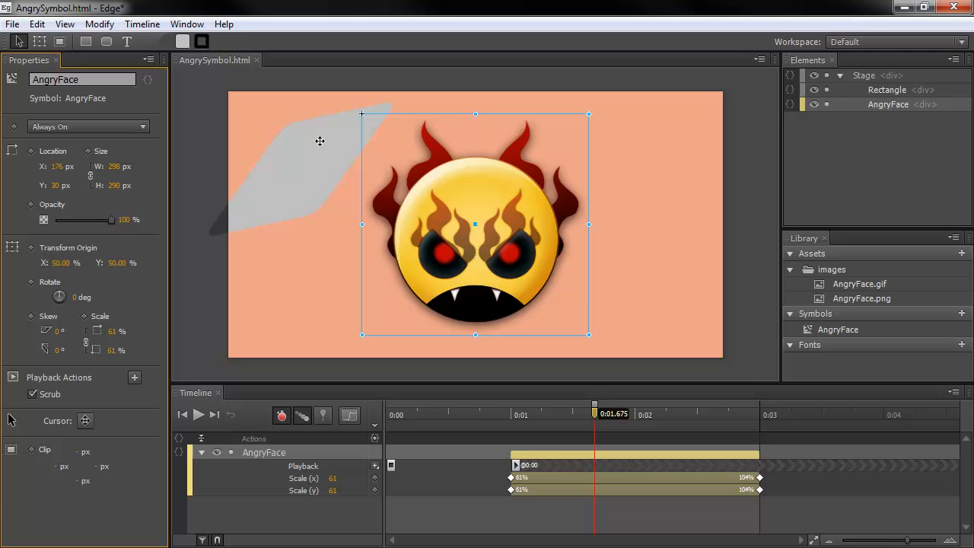
mouse_move(312, 133)
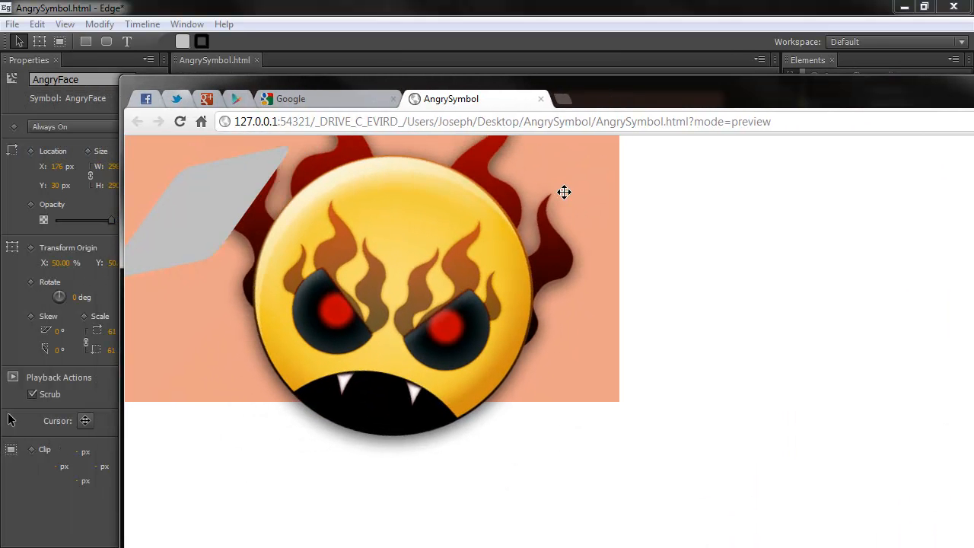
Inspect the AngryFace composition in the Chrome preview window.
left_click_drag(564, 192, 282, 335)
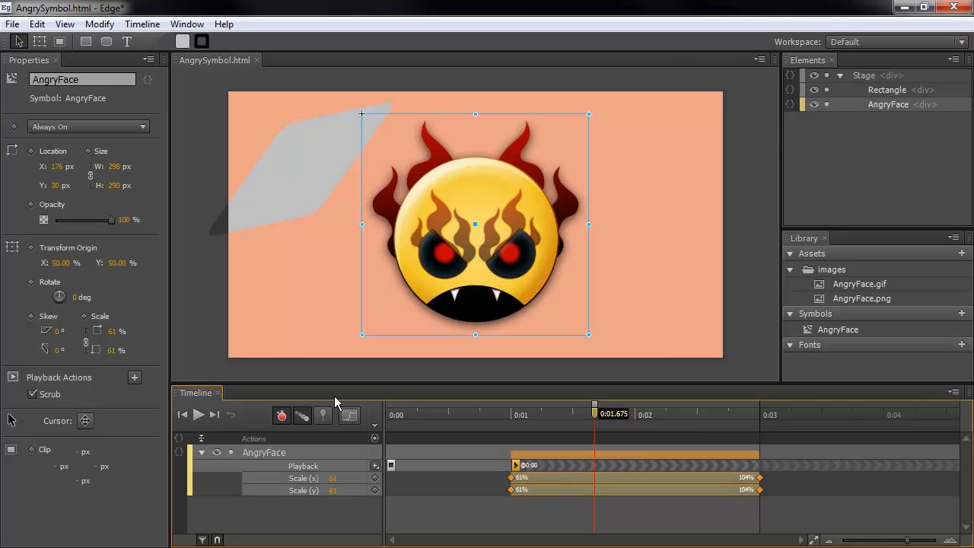
mouse_move(349, 436)
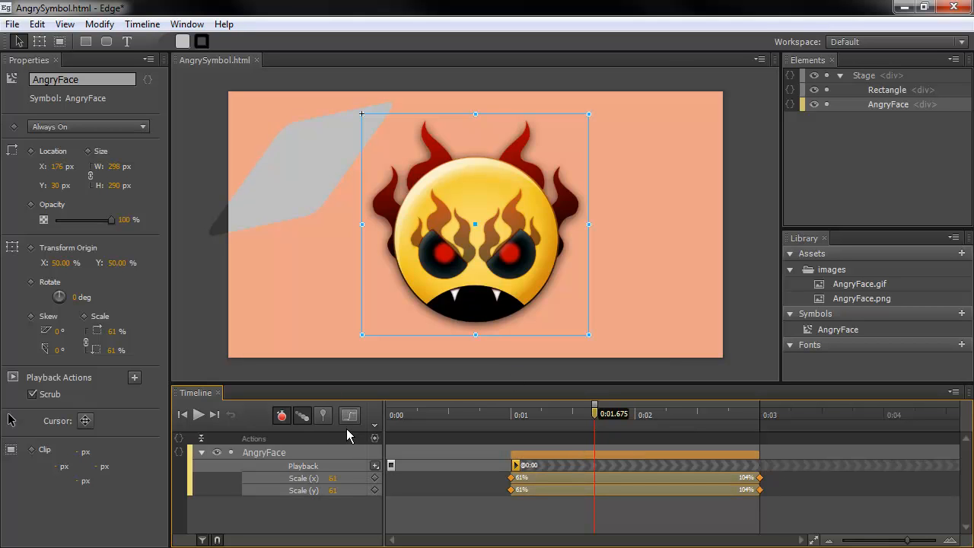
mouse_move(575, 466)
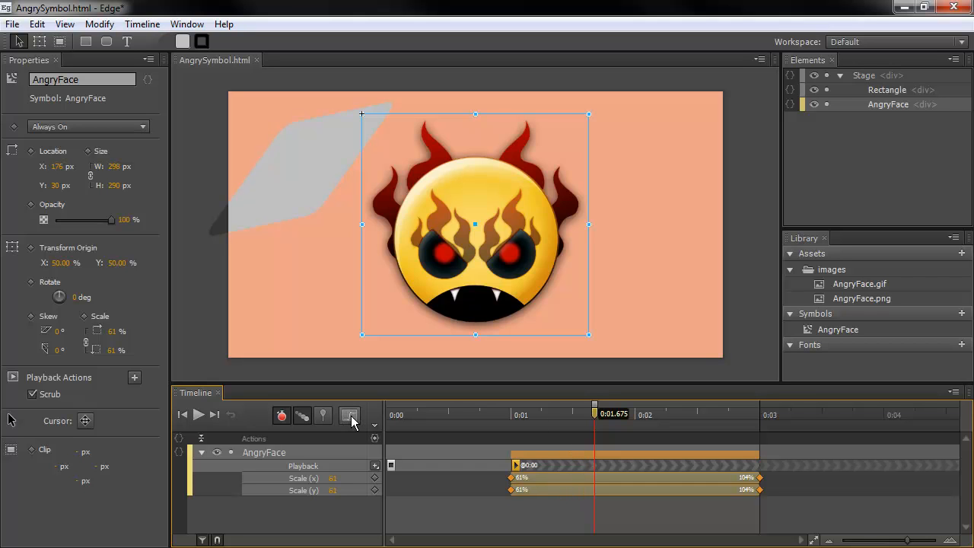
Show the easing choices for the AngryFace scale transition.
left_click(349, 415)
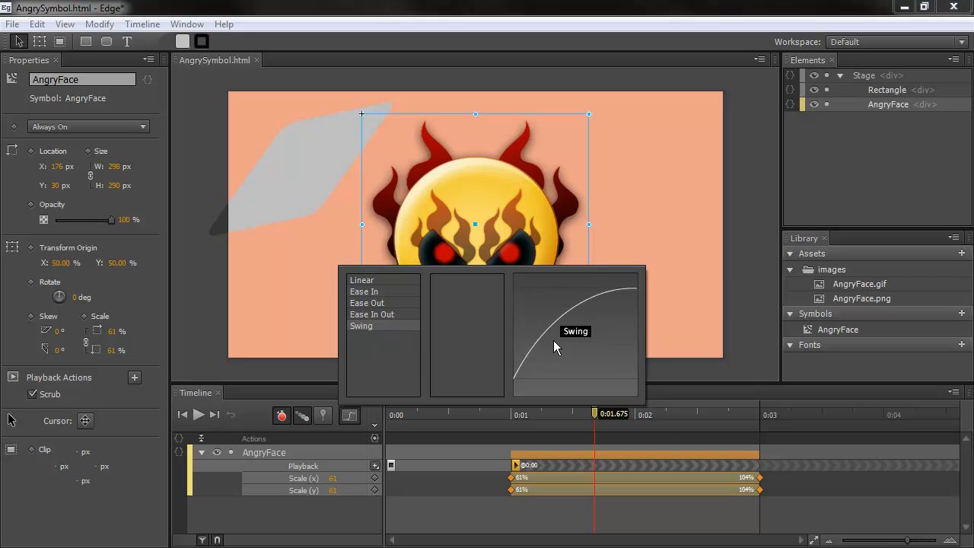
mouse_move(373, 311)
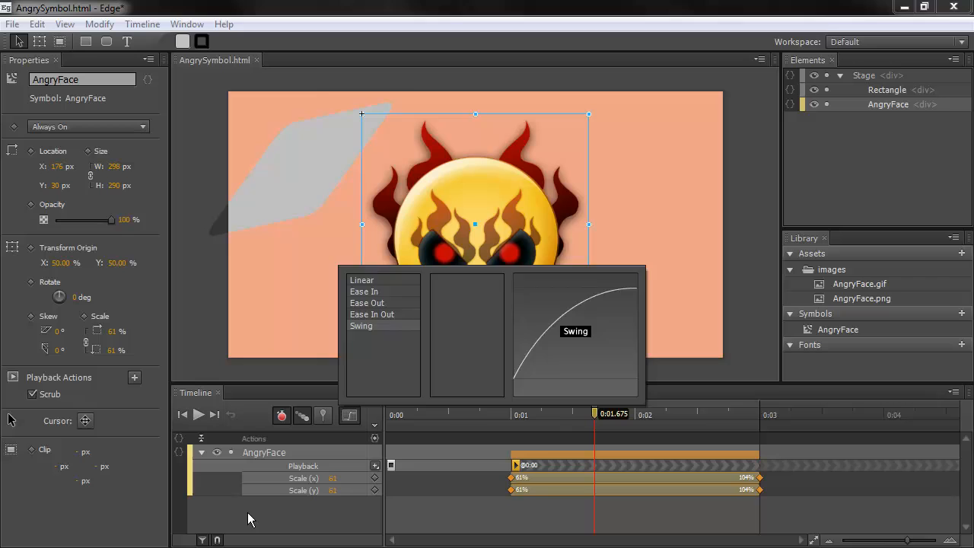
Apply the chosen easing to the scale animation and add a Stop playback action.
left_click(361, 325)
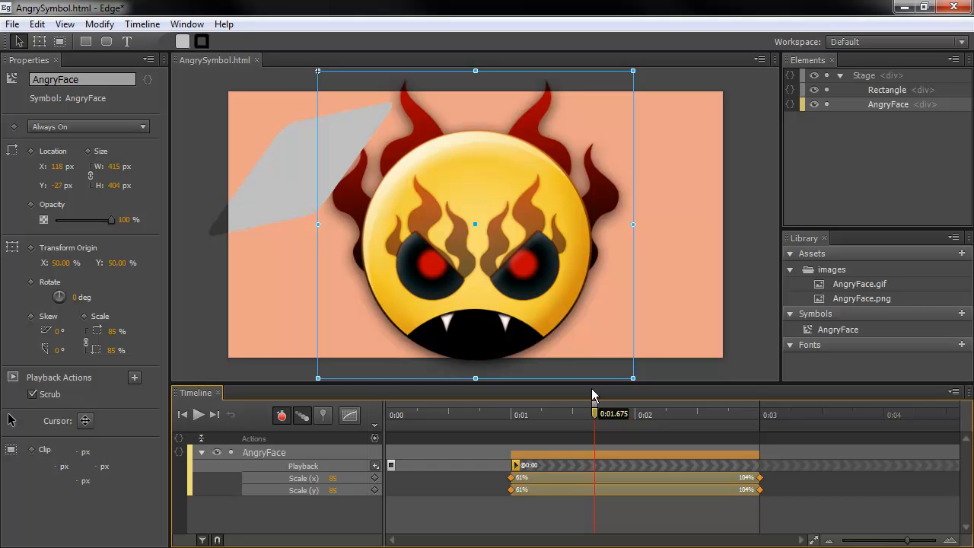
mouse_move(552, 485)
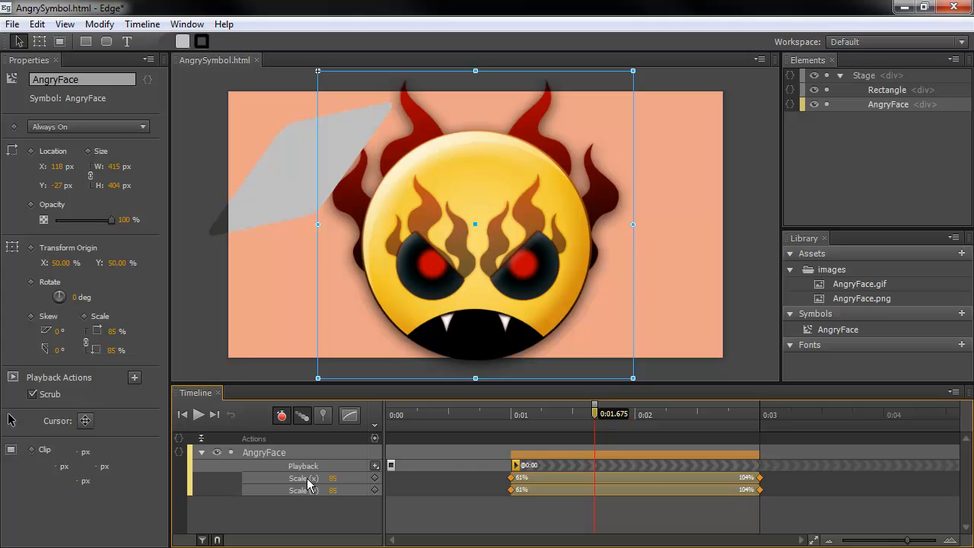
mouse_move(533, 471)
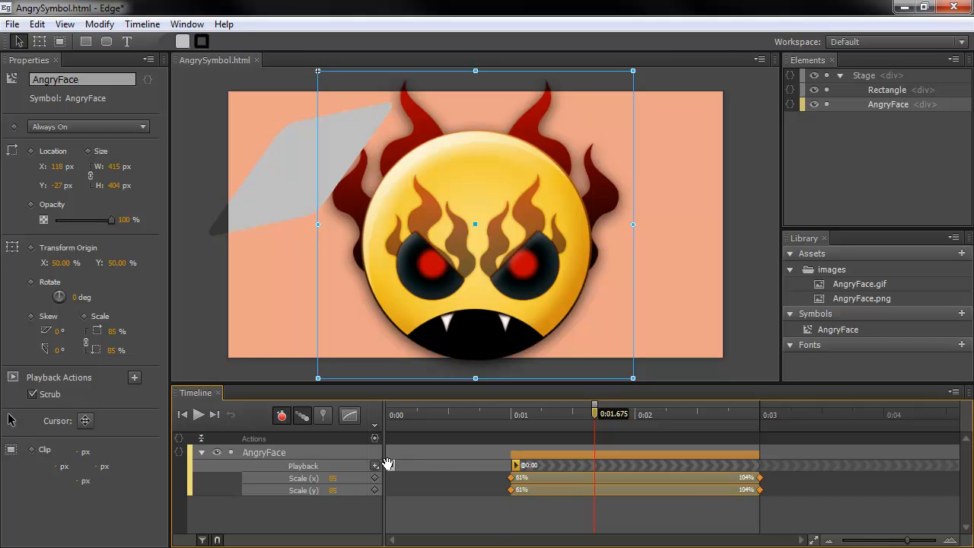
left_click(135, 377)
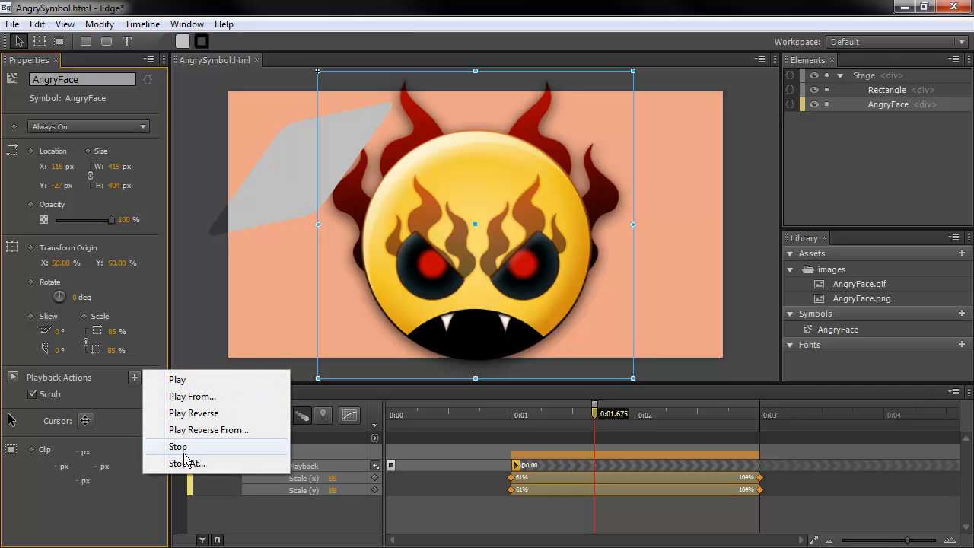
left_click(178, 447)
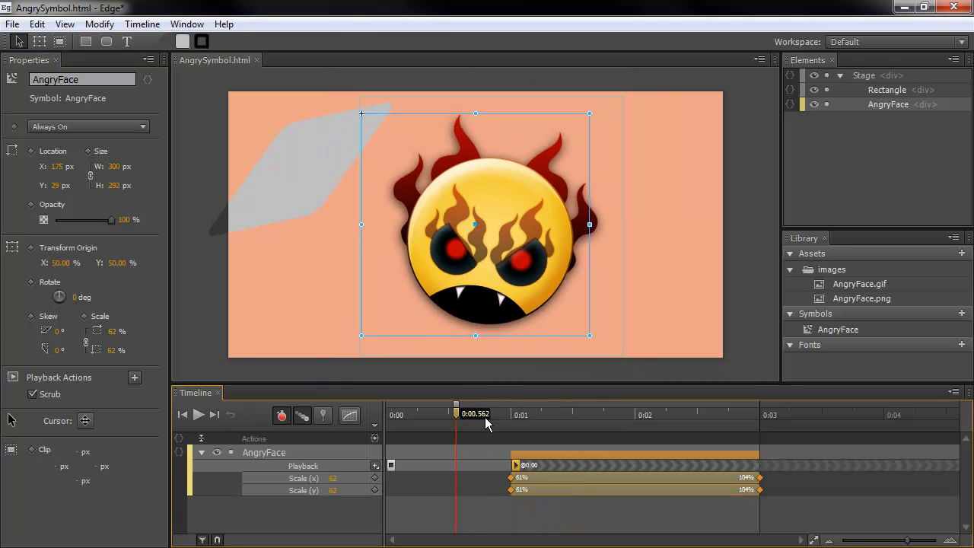
left_click_drag(457, 414, 685, 414)
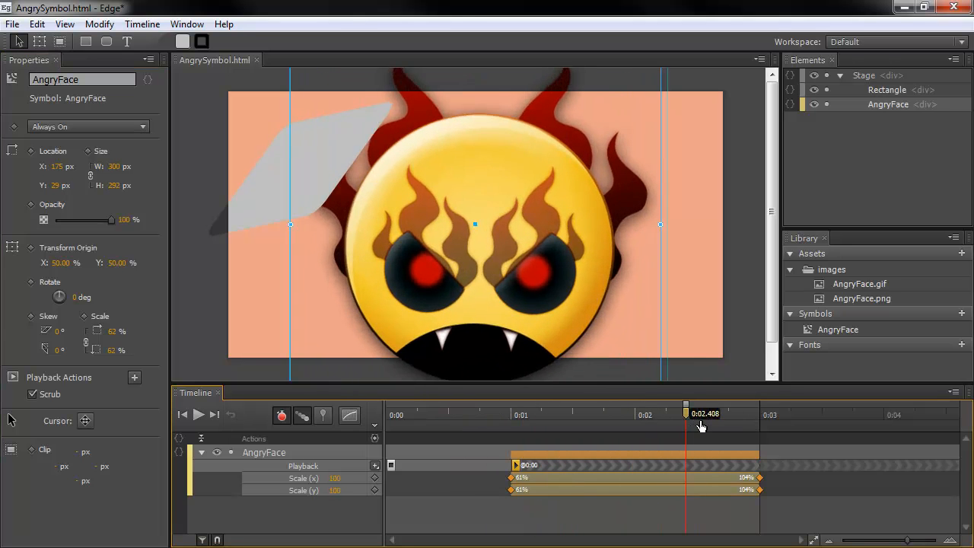
left_click_drag(700, 414, 573, 414)
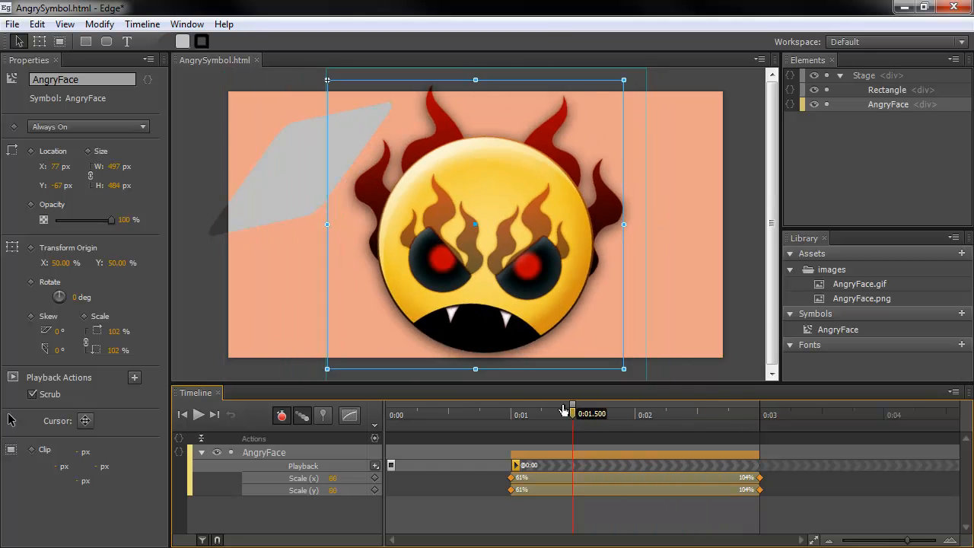
left_click_drag(573, 407, 541, 408)
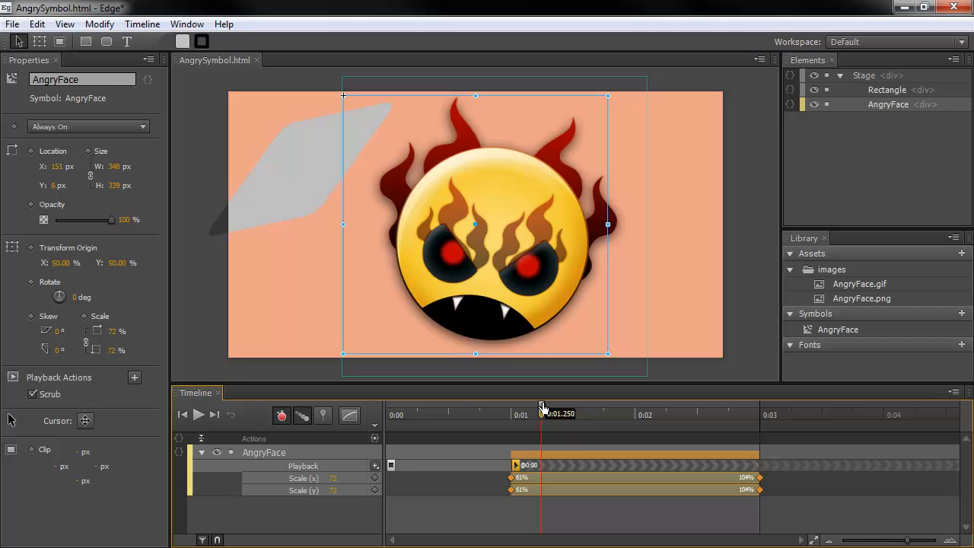
mouse_move(588, 422)
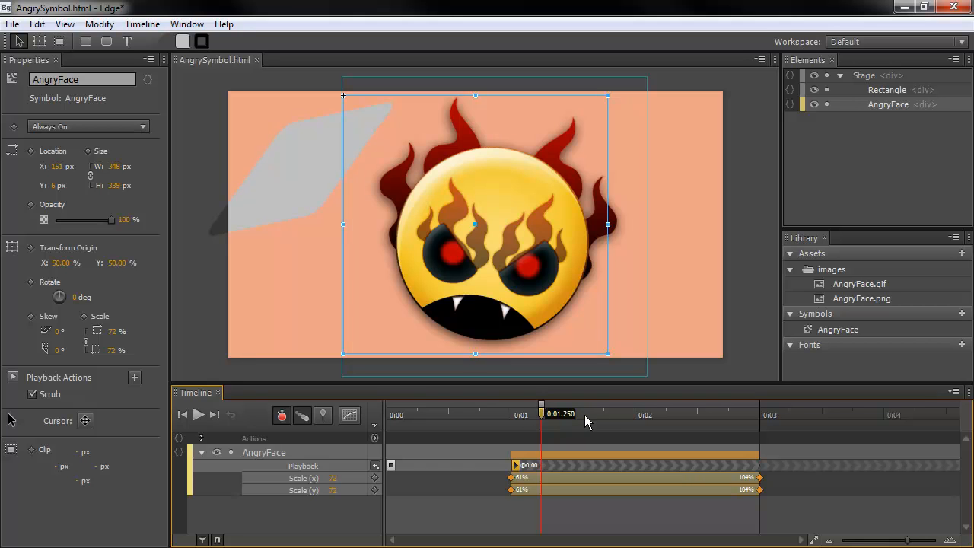
left_click_drag(542, 414, 529, 414)
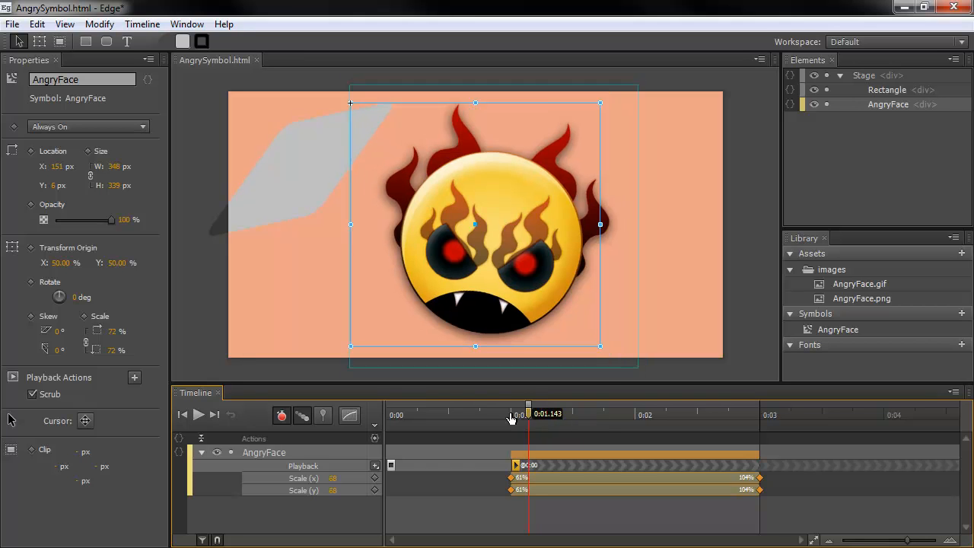
left_click_drag(528, 414, 484, 413)
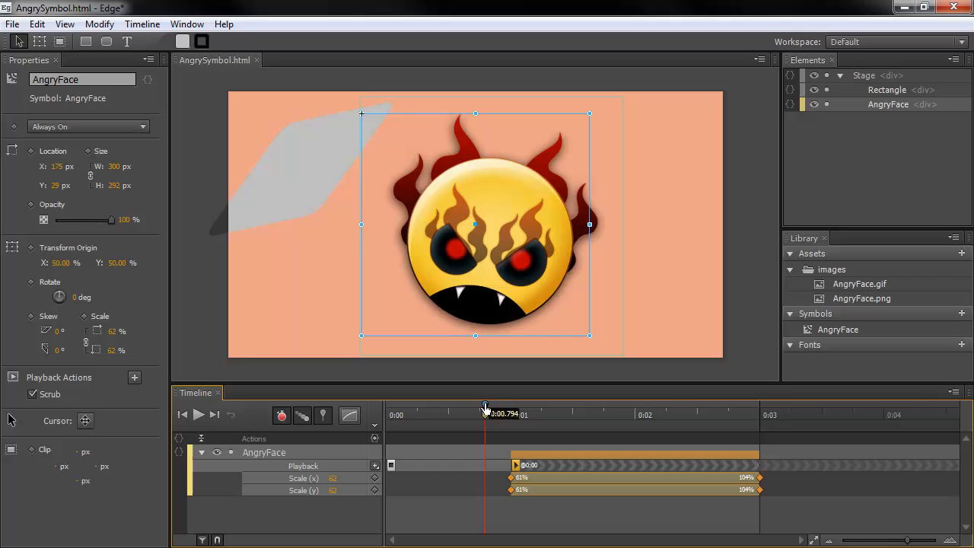
Pull a pin range out to about 1.8 s and move the playhead to the 1.25-second mark.
left_click_drag(487, 404, 590, 404)
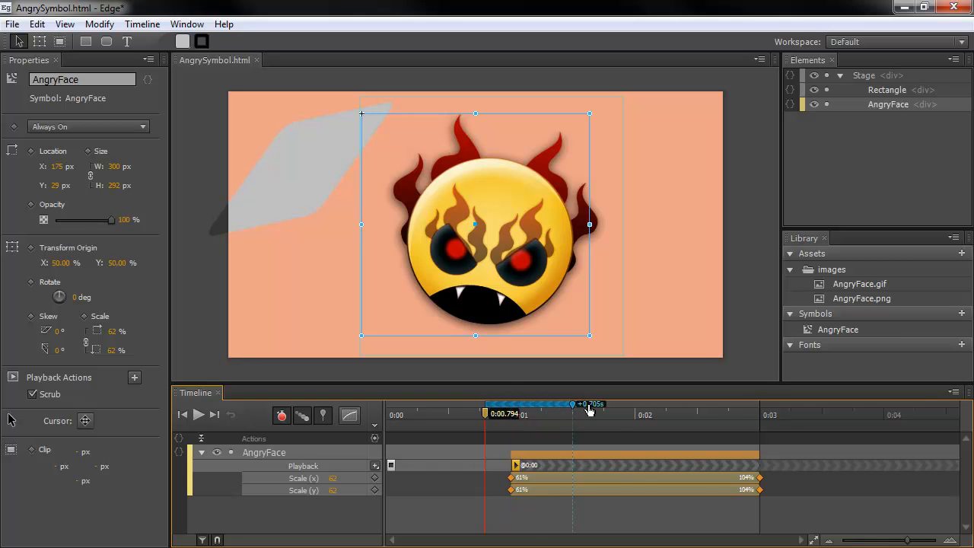
left_click_drag(590, 404, 712, 404)
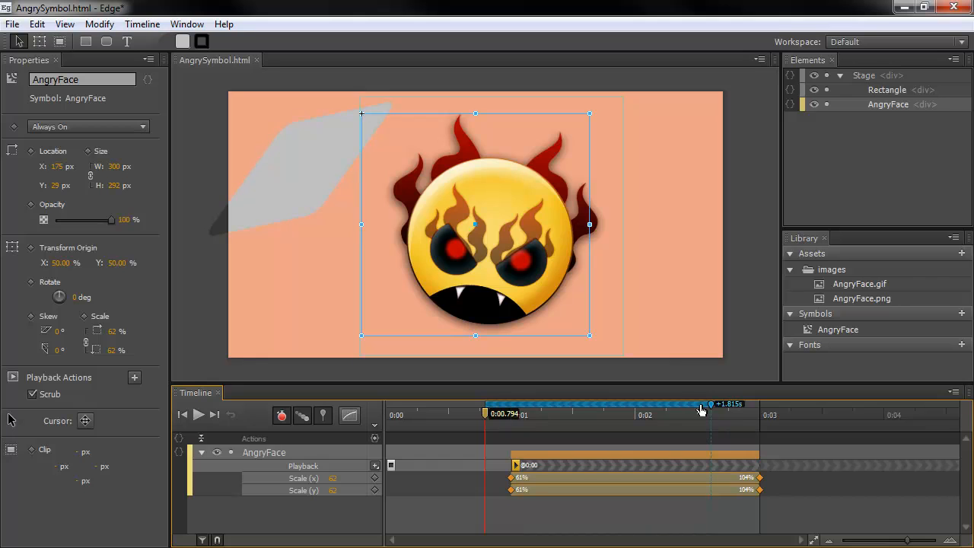
mouse_move(711, 411)
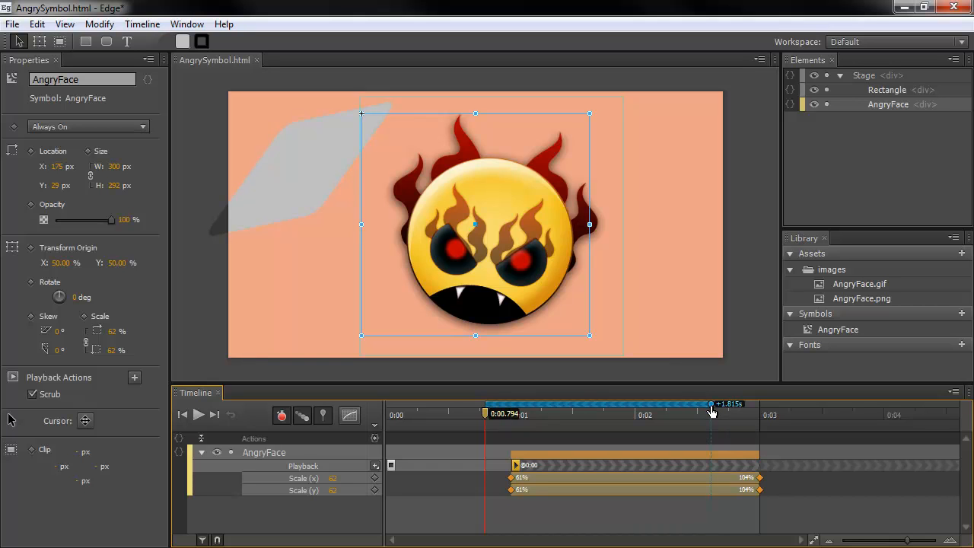
mouse_move(586, 406)
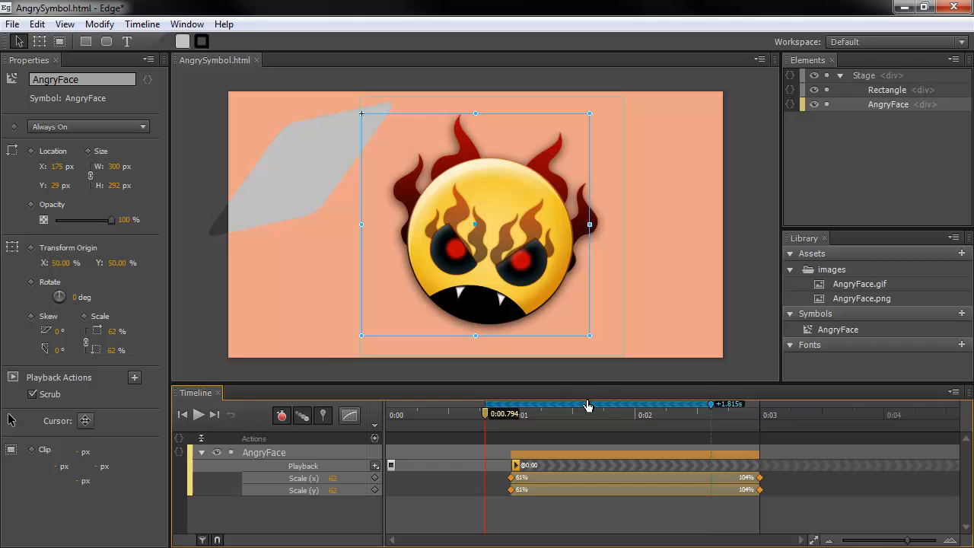
left_click_drag(586, 414, 540, 415)
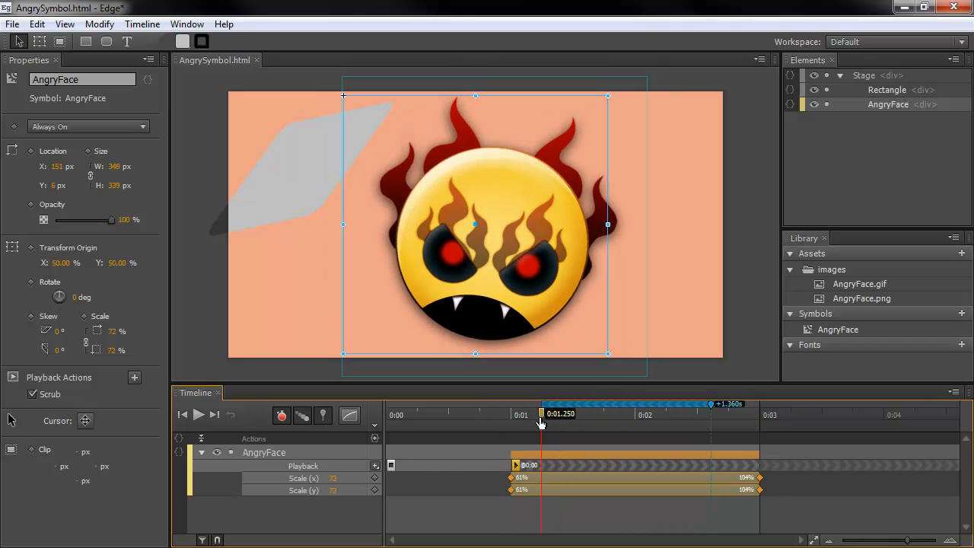
mouse_move(543, 418)
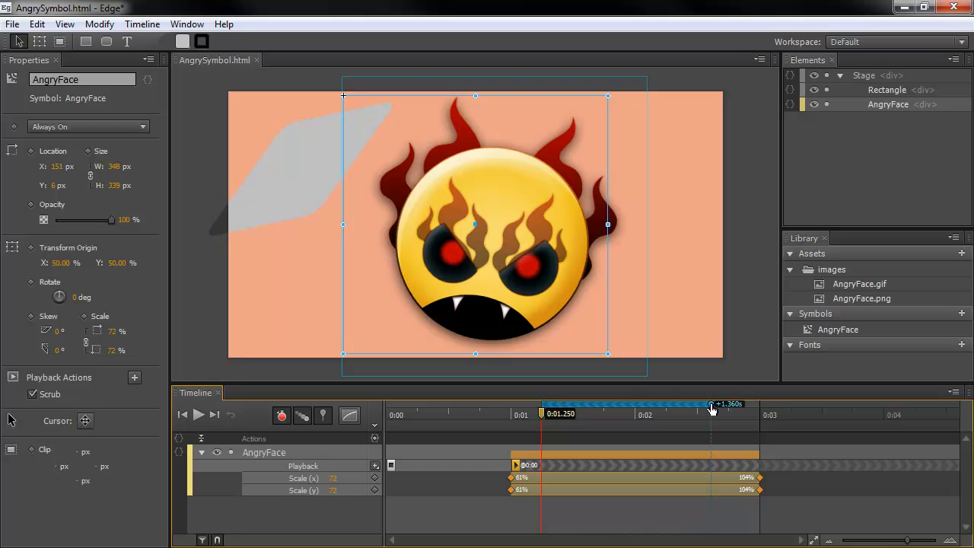
left_click_drag(711, 404, 447, 404)
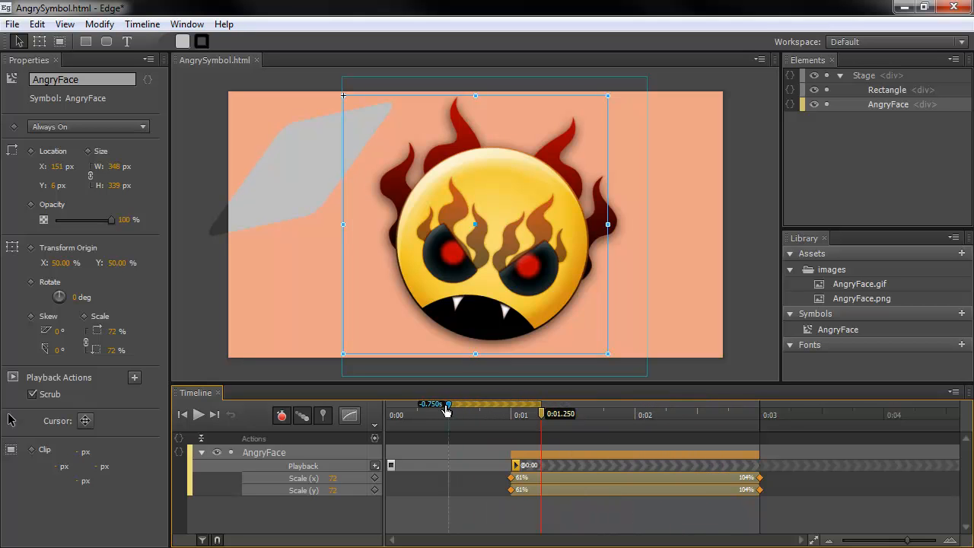
Adjust the pin so it sits 0.75 seconds before the current playhead time.
left_click_drag(447, 404, 424, 404)
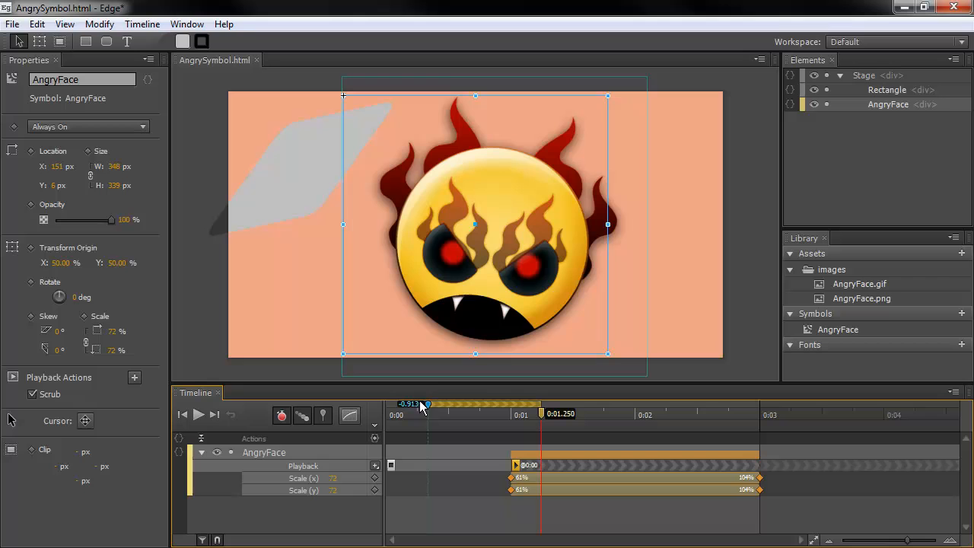
mouse_move(426, 415)
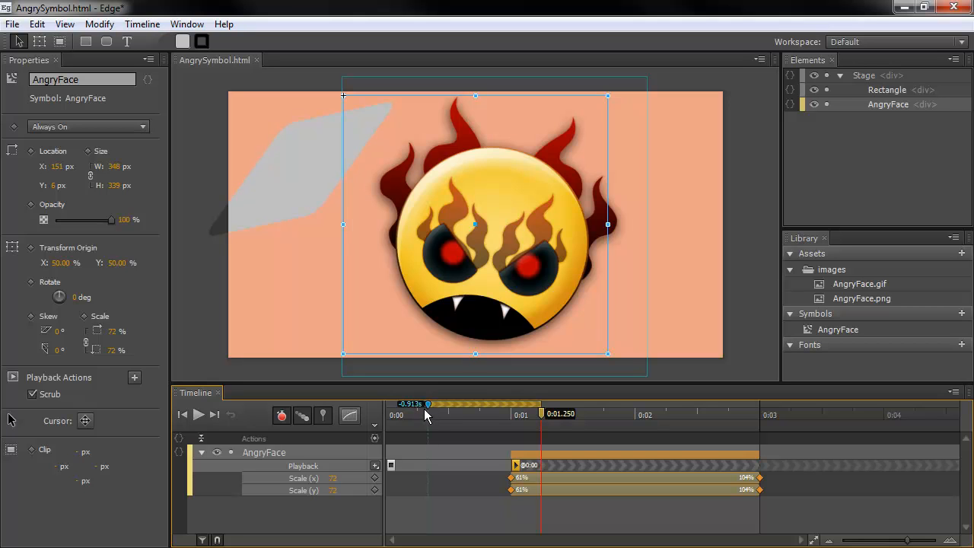
mouse_move(572, 426)
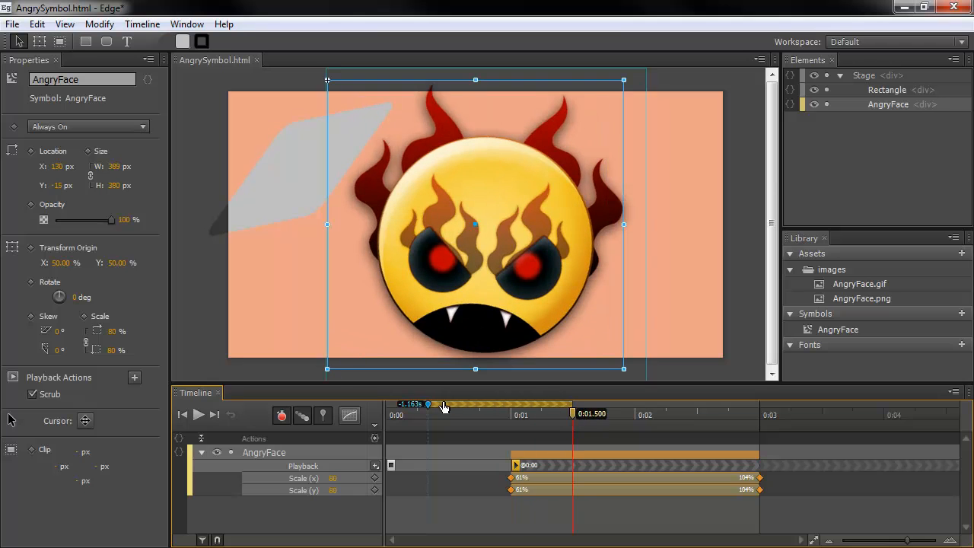
mouse_move(533, 408)
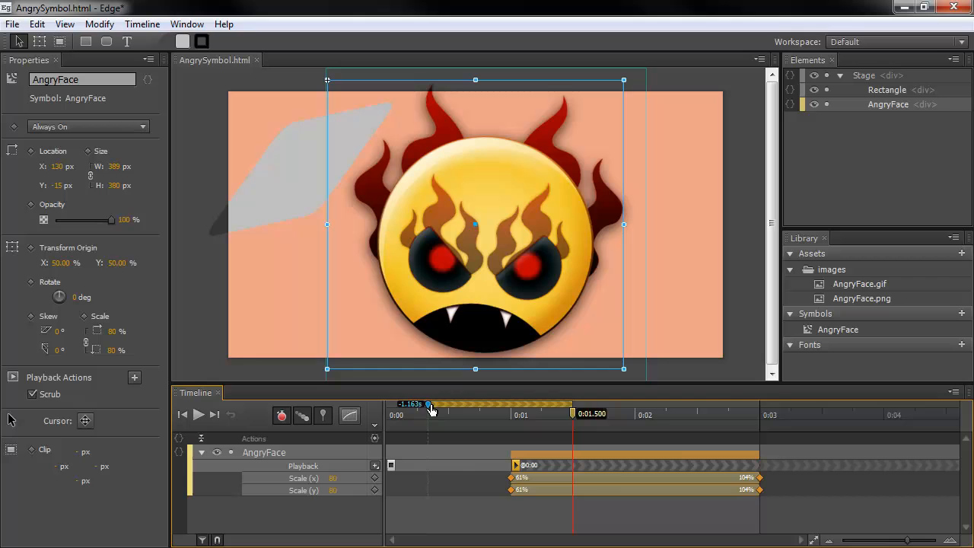
left_click_drag(430, 404, 468, 404)
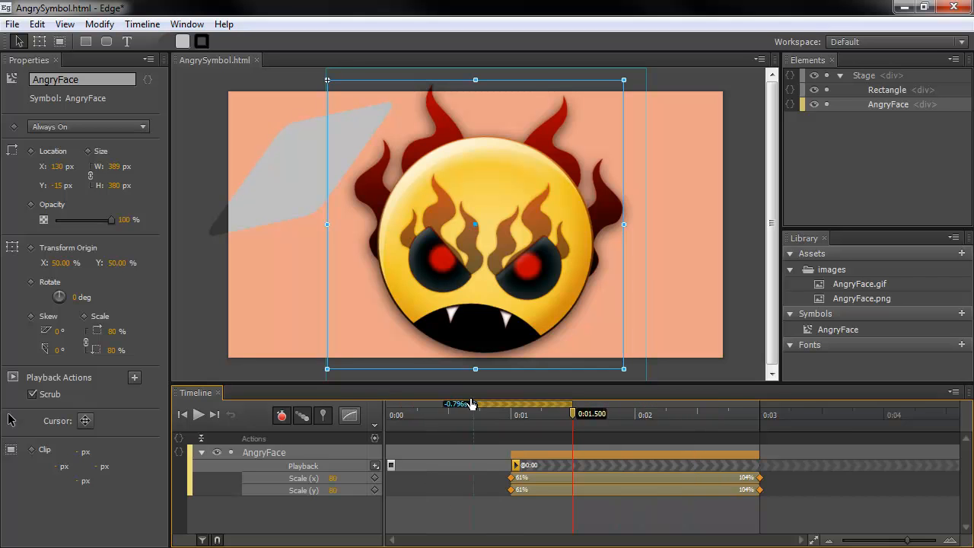
left_click_drag(472, 403, 759, 404)
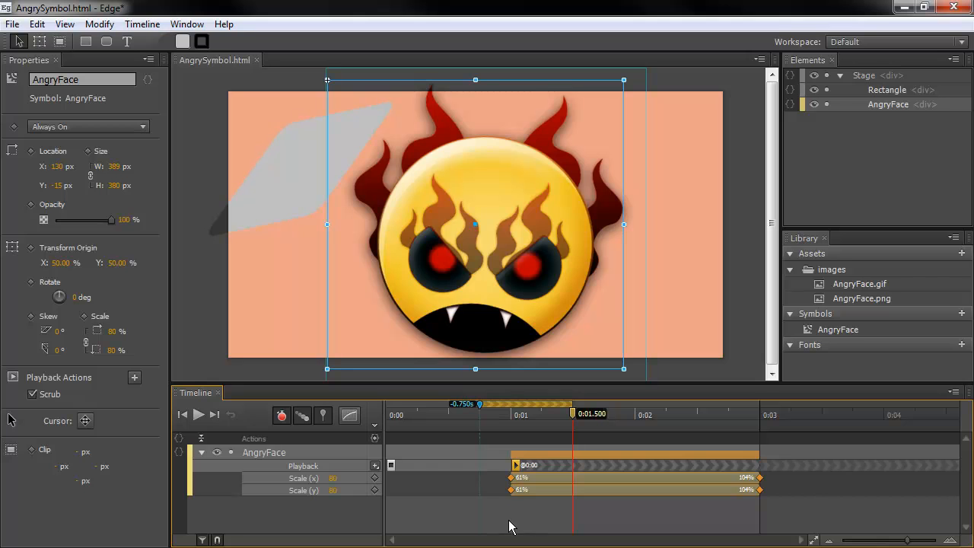
mouse_move(507, 477)
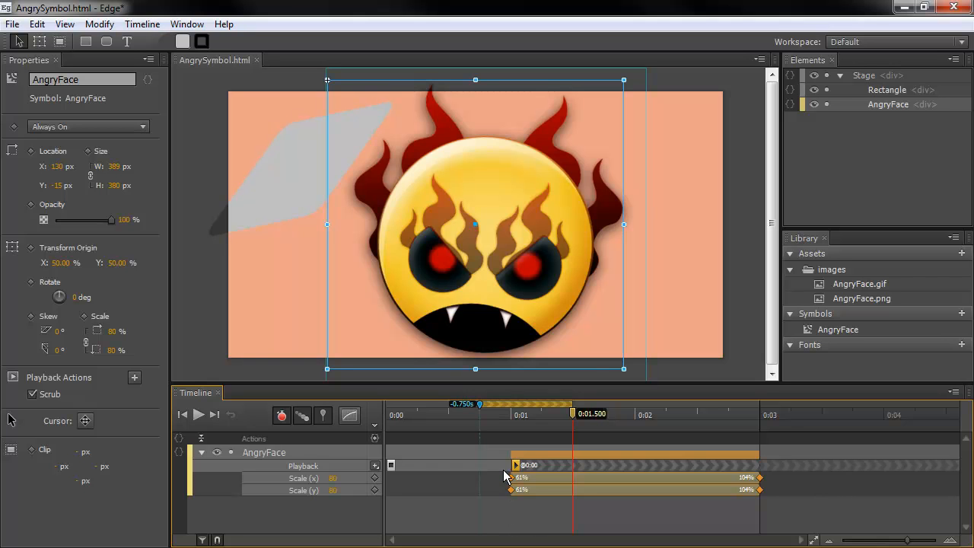
mouse_move(579, 417)
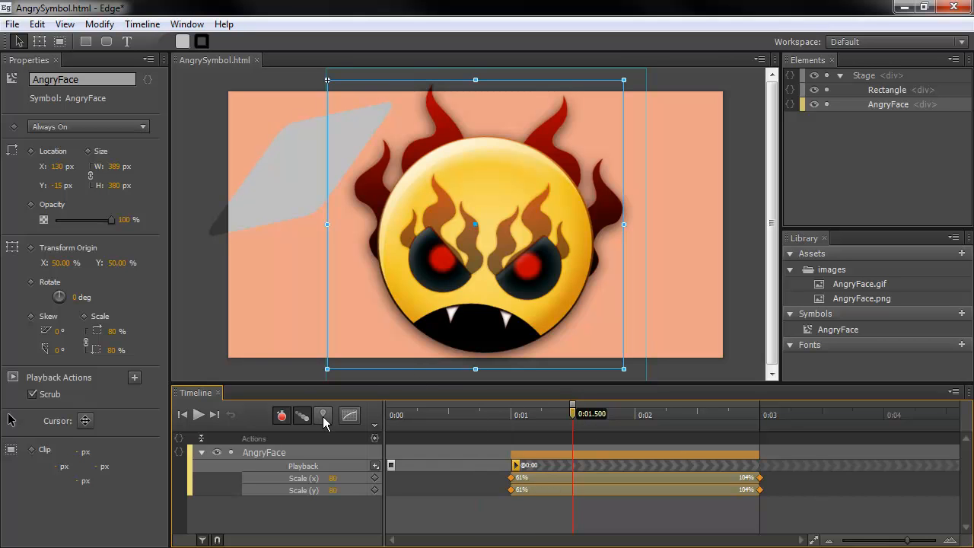
mouse_move(323, 414)
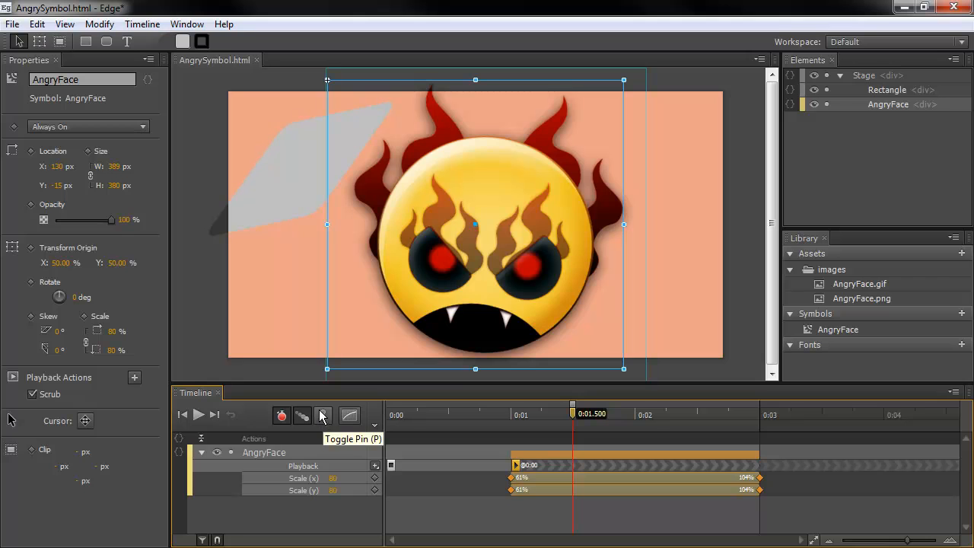
mouse_move(428, 466)
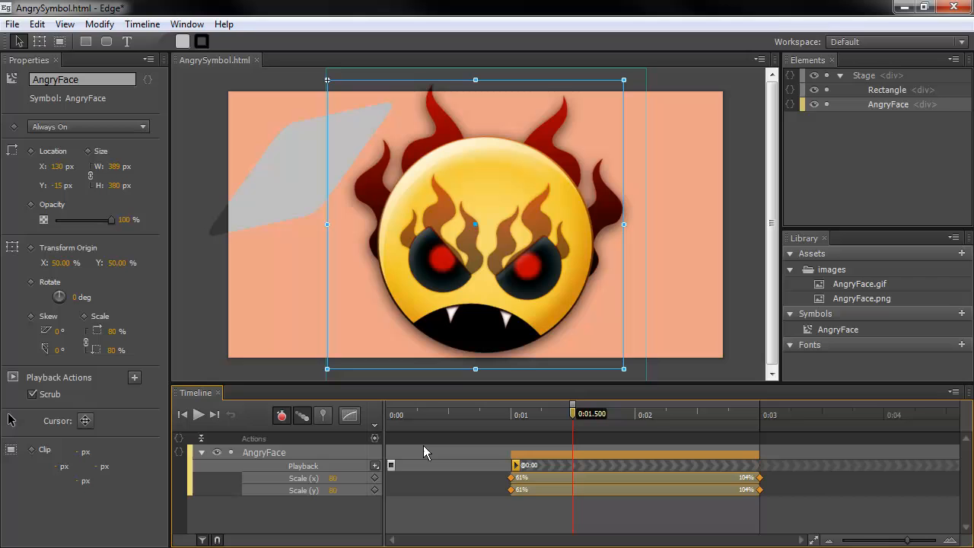
mouse_move(366, 403)
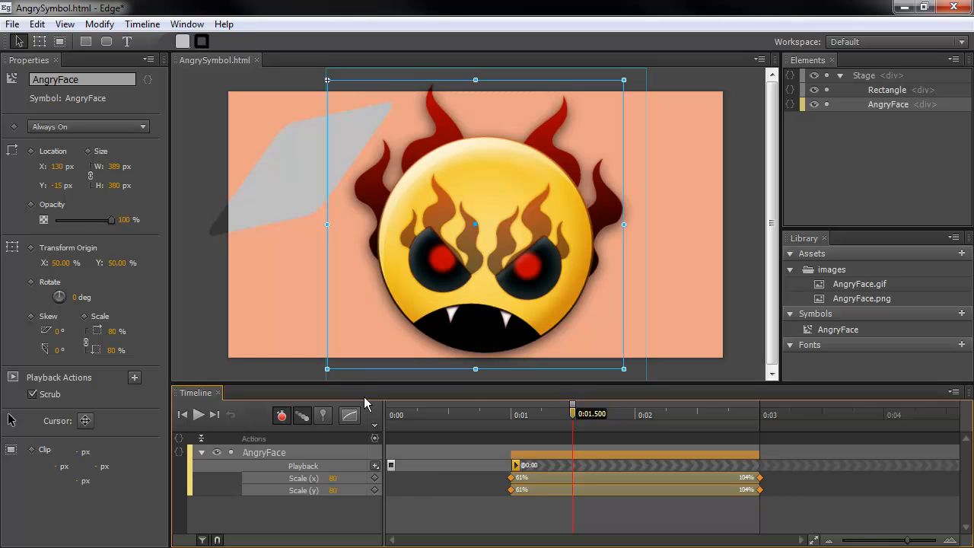
mouse_move(365, 426)
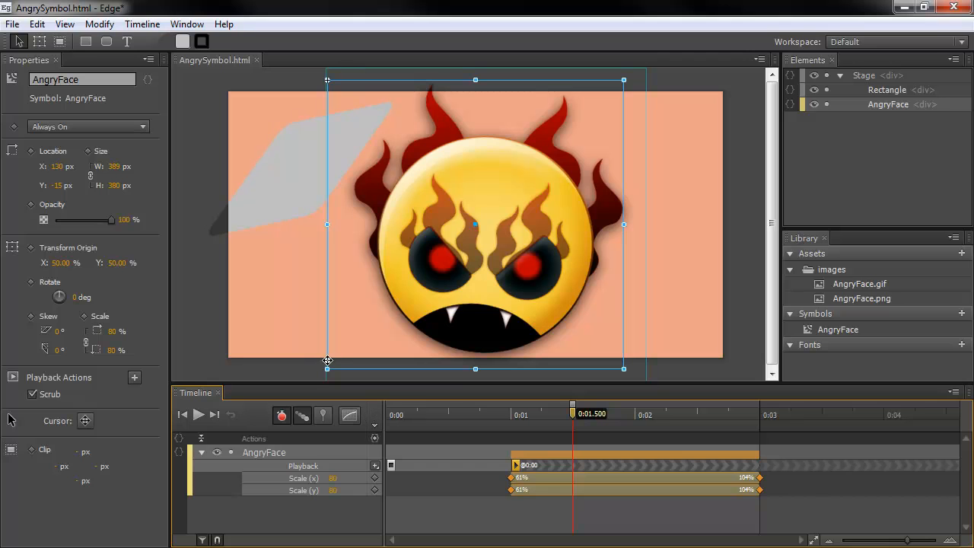
mouse_move(429, 272)
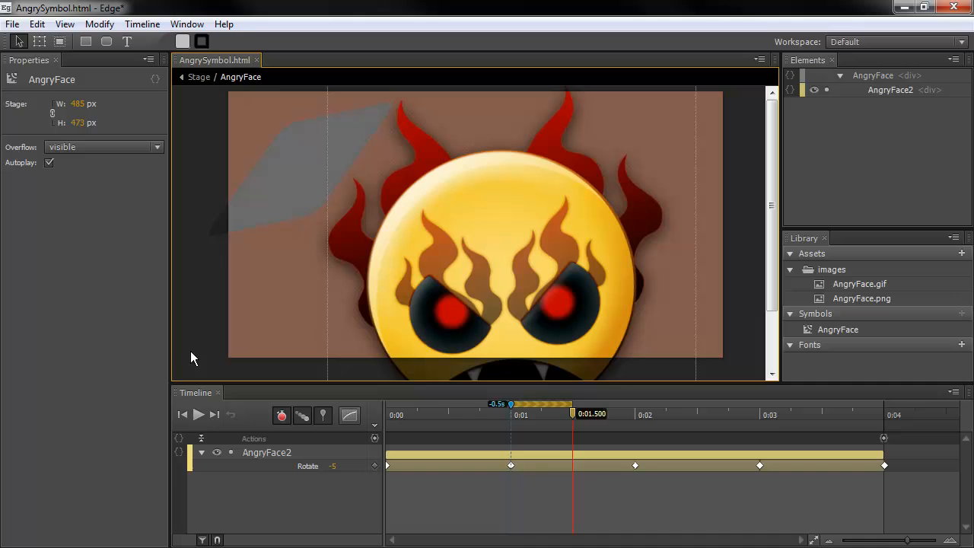
mouse_move(182, 303)
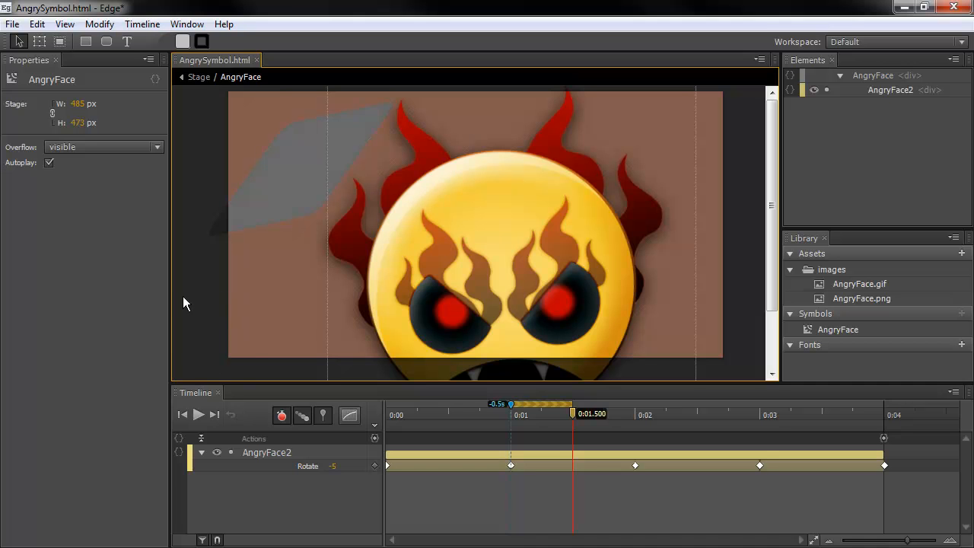
mouse_move(67, 93)
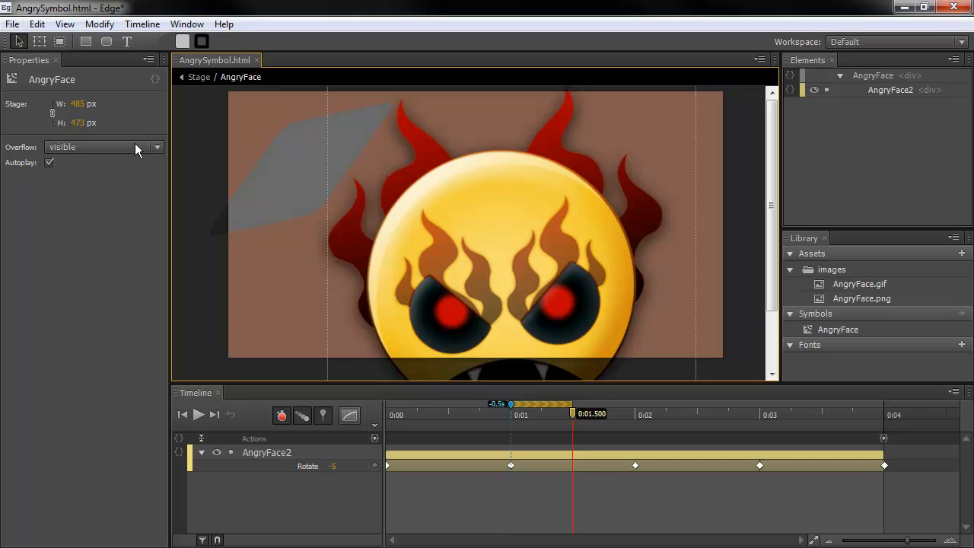
mouse_move(156, 91)
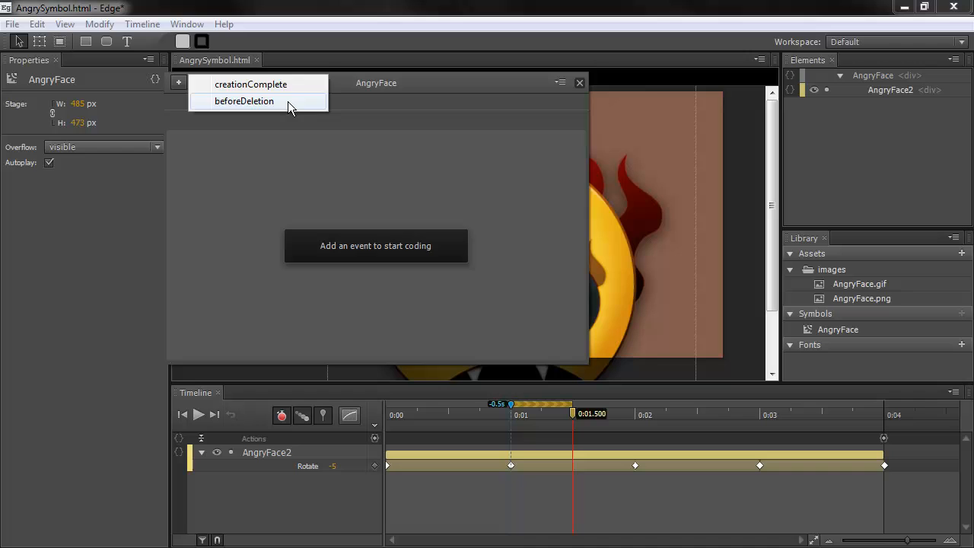
Add a beforeDeletion event to the AngryFace symbol's code.
left_click(245, 100)
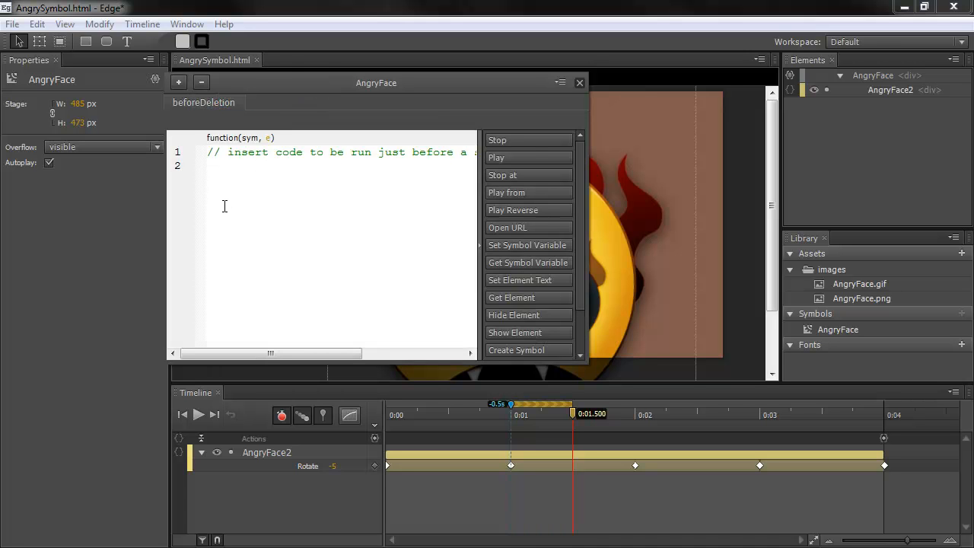
Close the code editor, keeping the beforeDeletion handler.
left_click(580, 82)
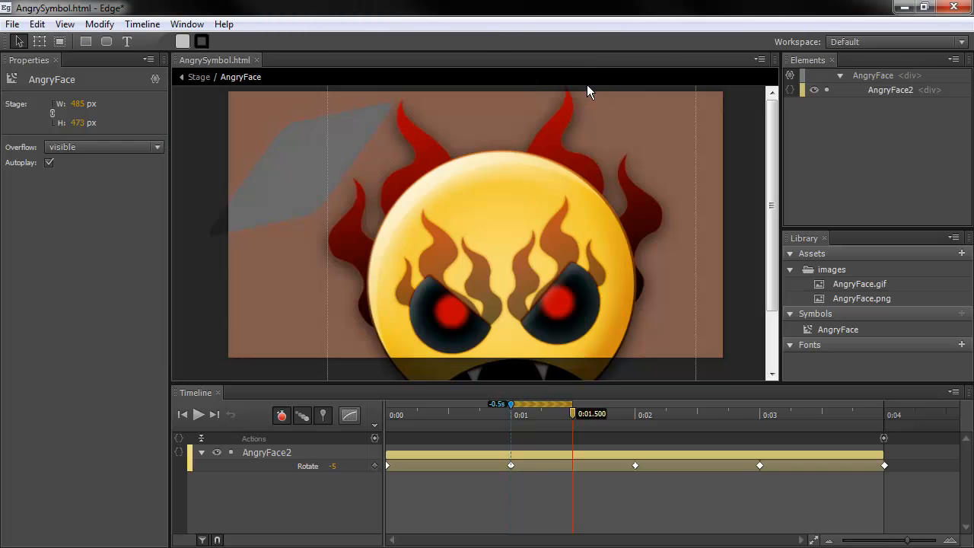
mouse_move(247, 309)
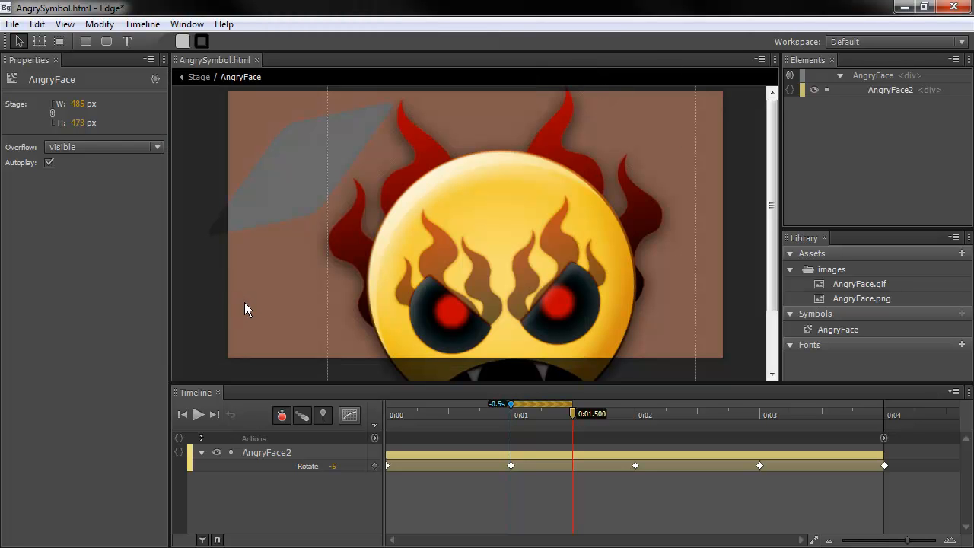